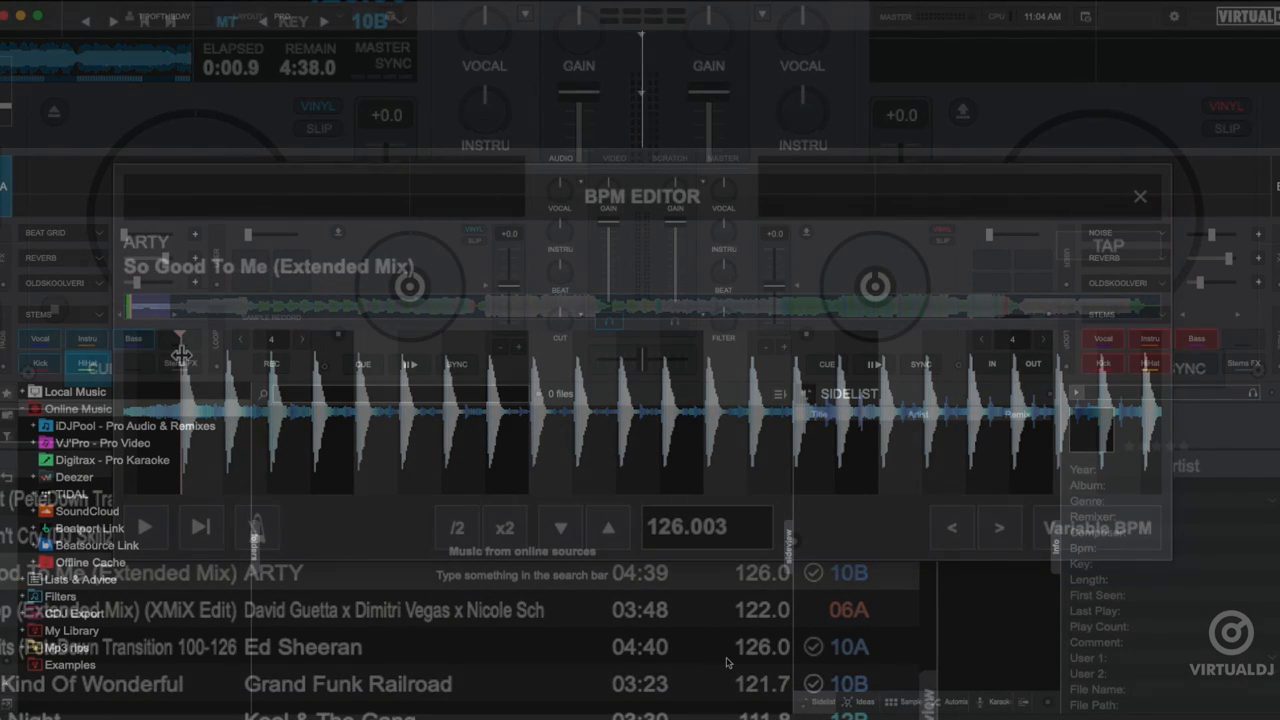
Step: Load So Good To Me (Extended Mix) by ARTY from the Examples folder onto deck 1
click(1140, 196)
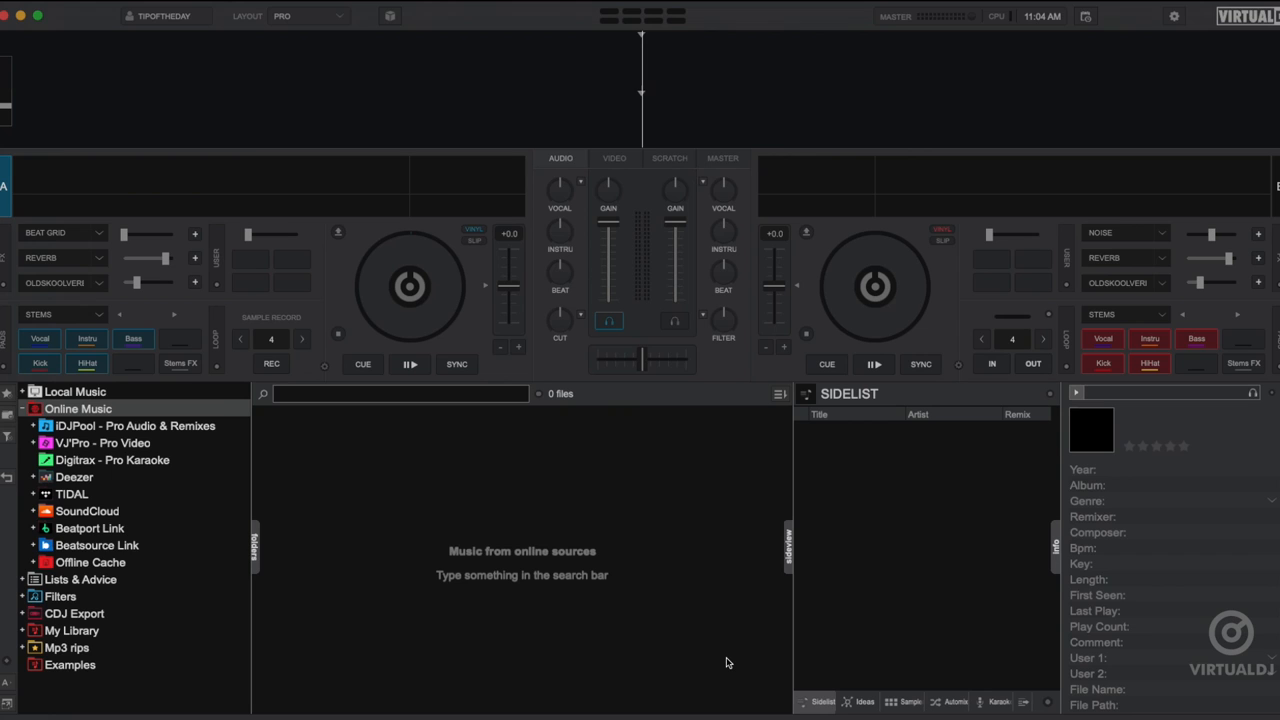
mouse_move(344, 554)
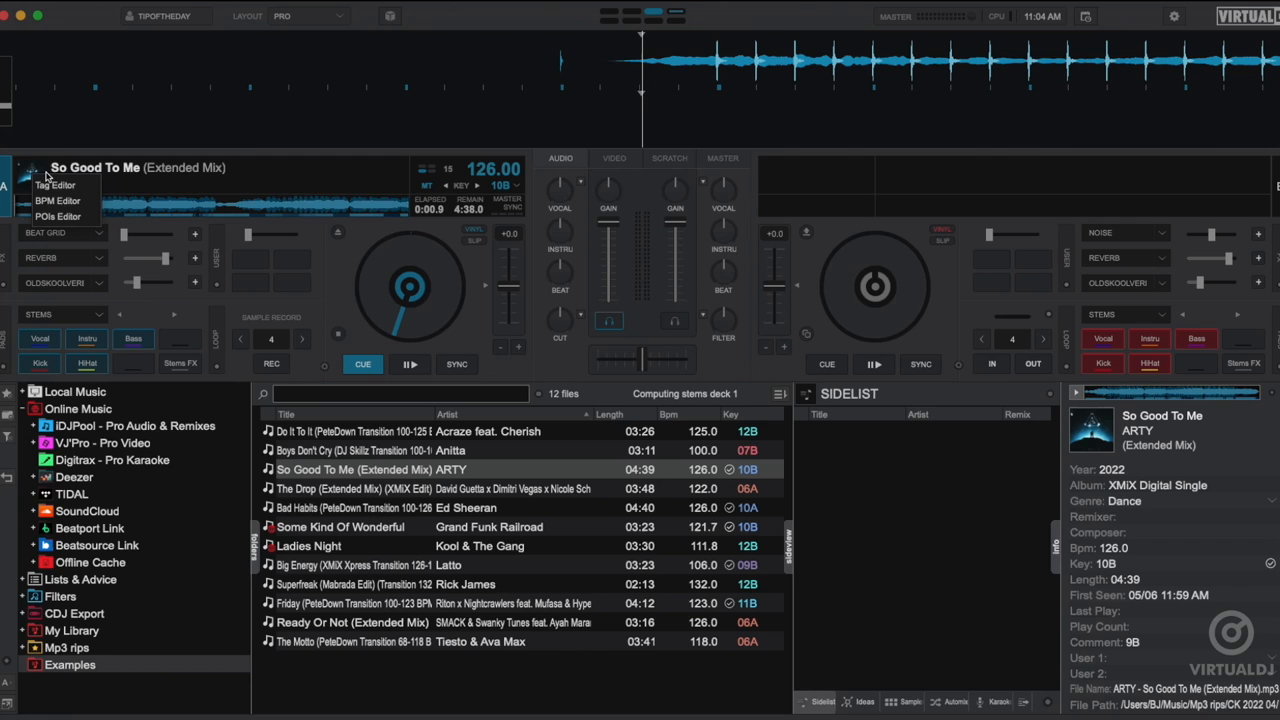
Step: Bring up and dismiss the BPM Editor from the deck's Edit control, twice
click(56, 200)
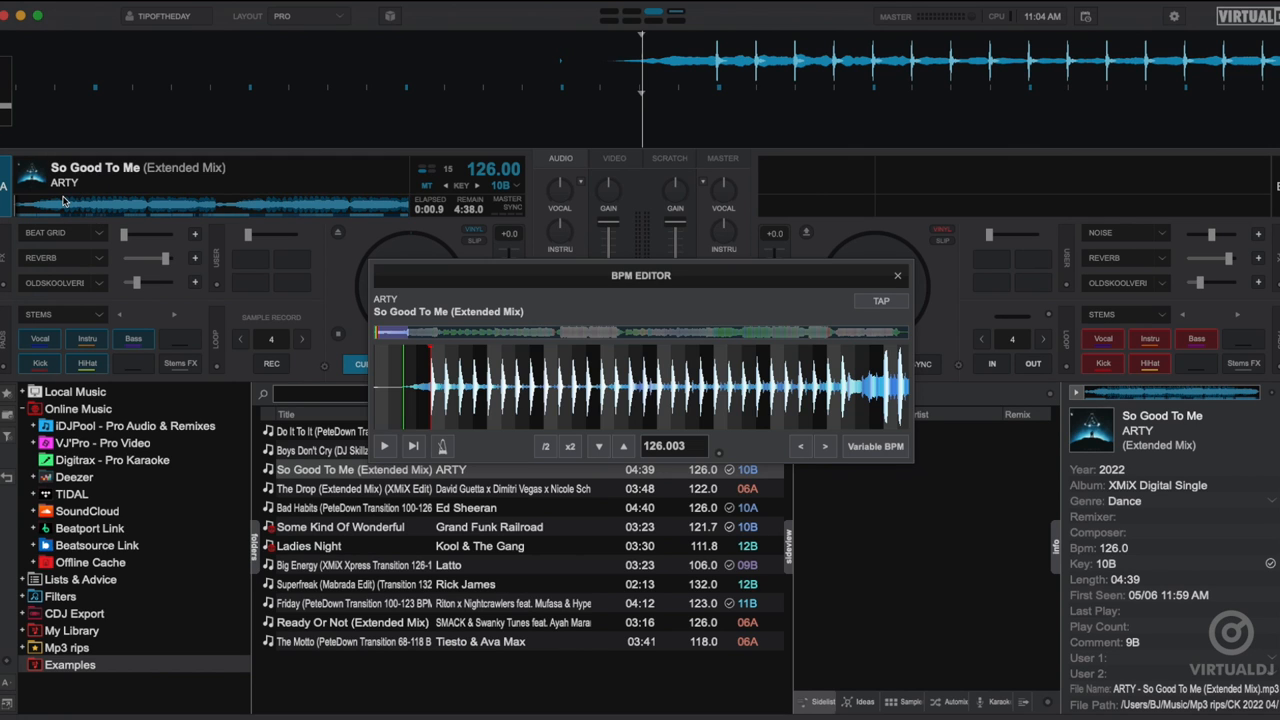
click(896, 276)
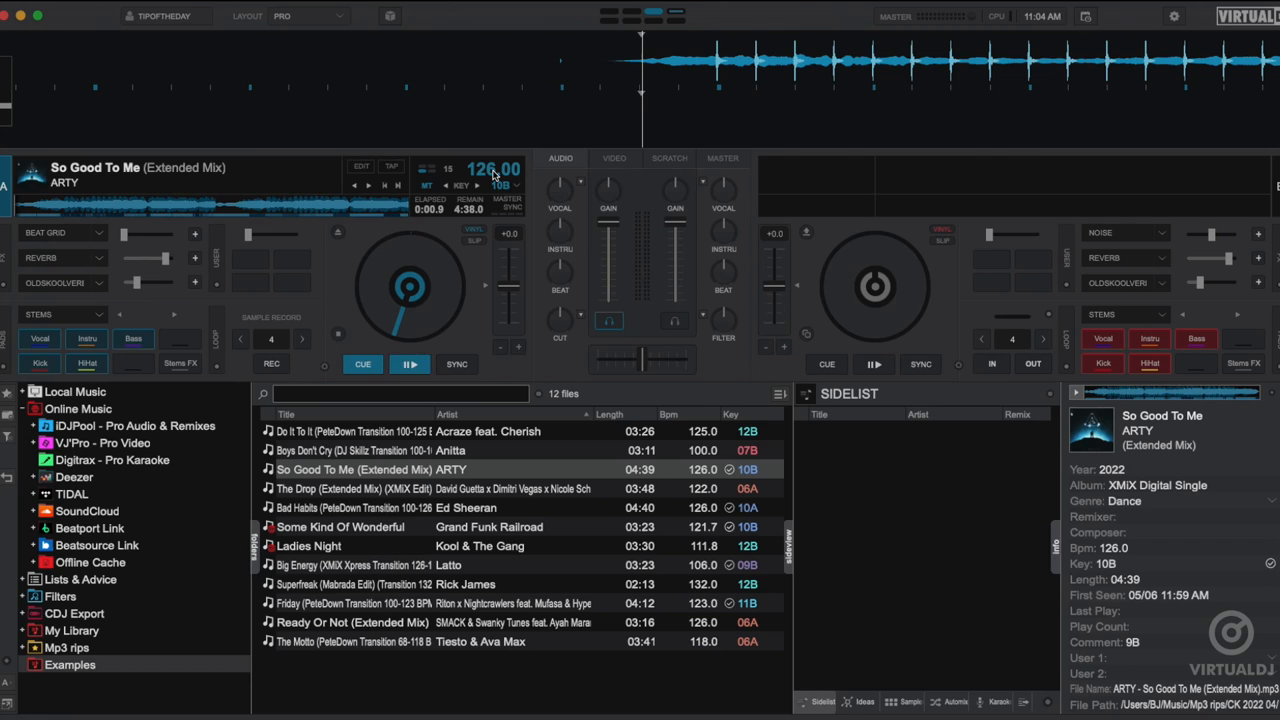
click(360, 166)
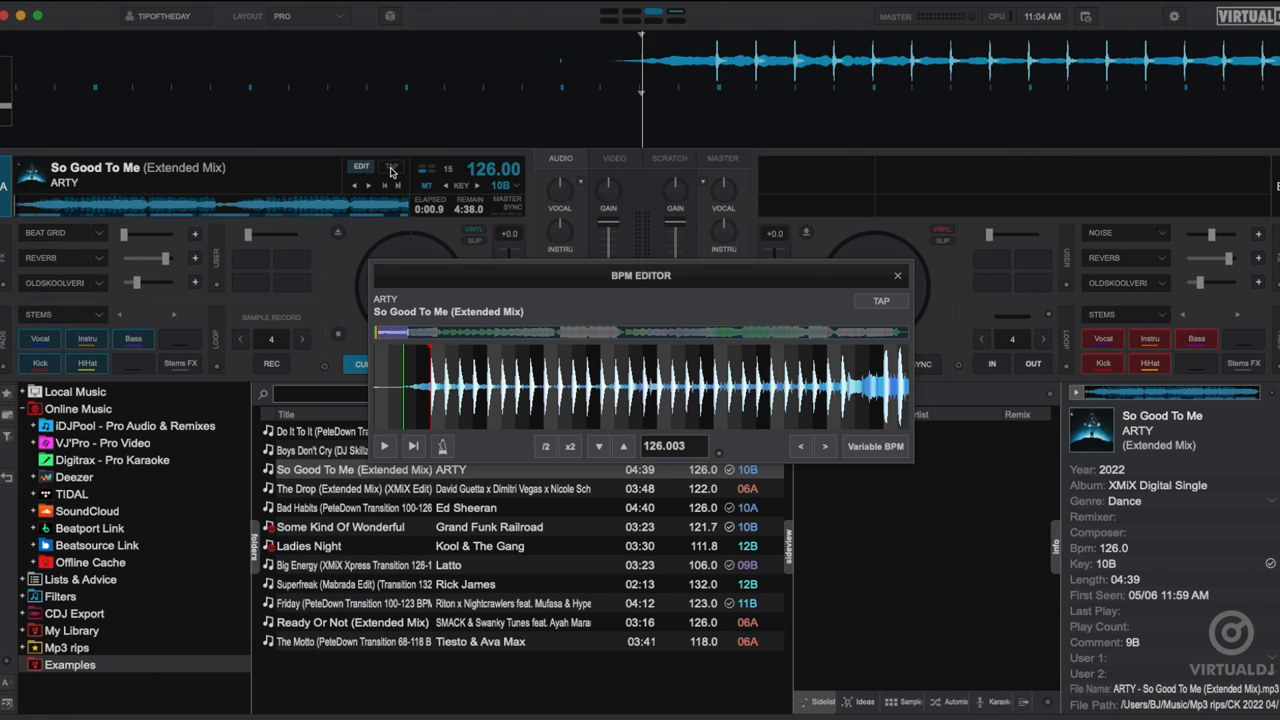
click(896, 276)
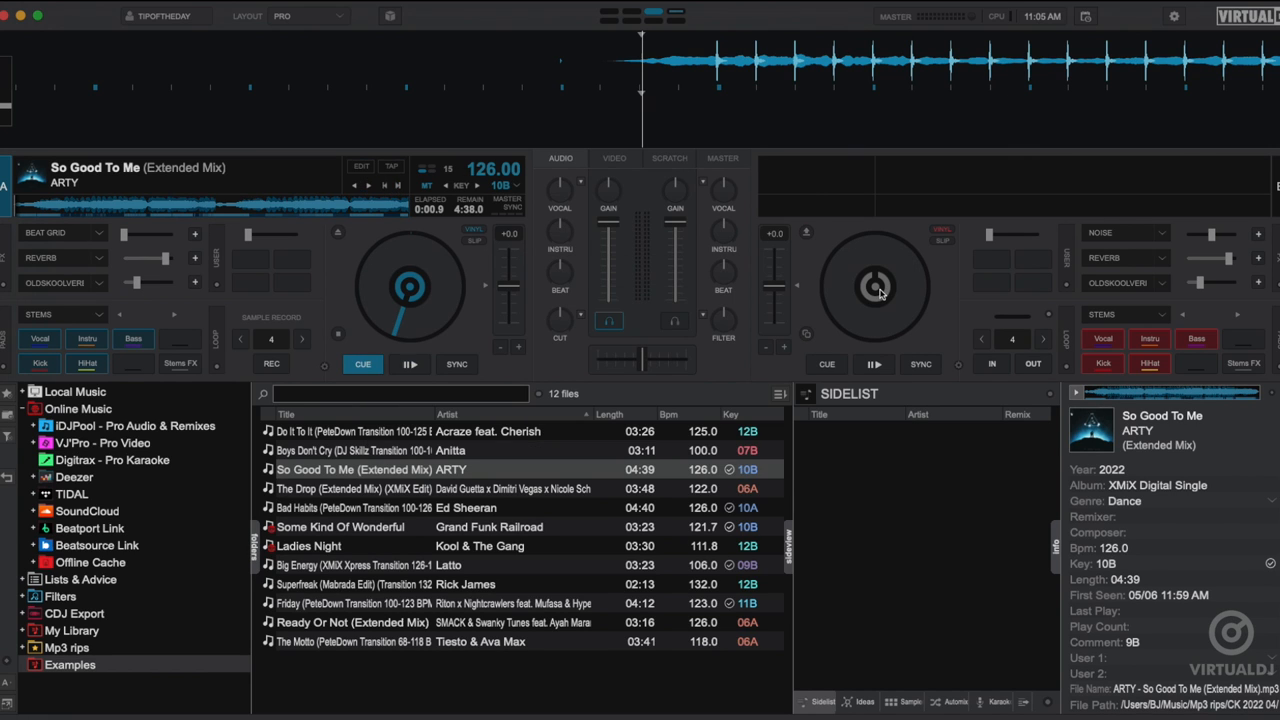
Step: Reach the BPM Editor for So Good To Me through the track's right-click menu
right_click(370, 468)
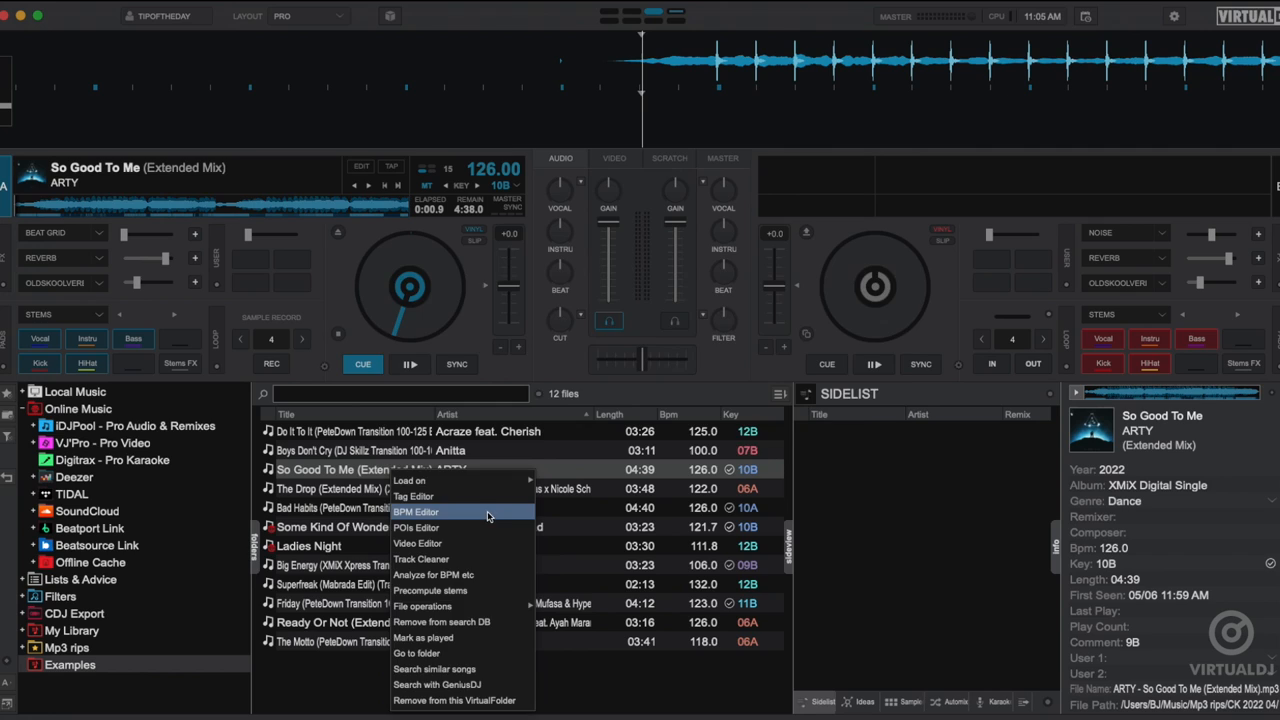
click(416, 512)
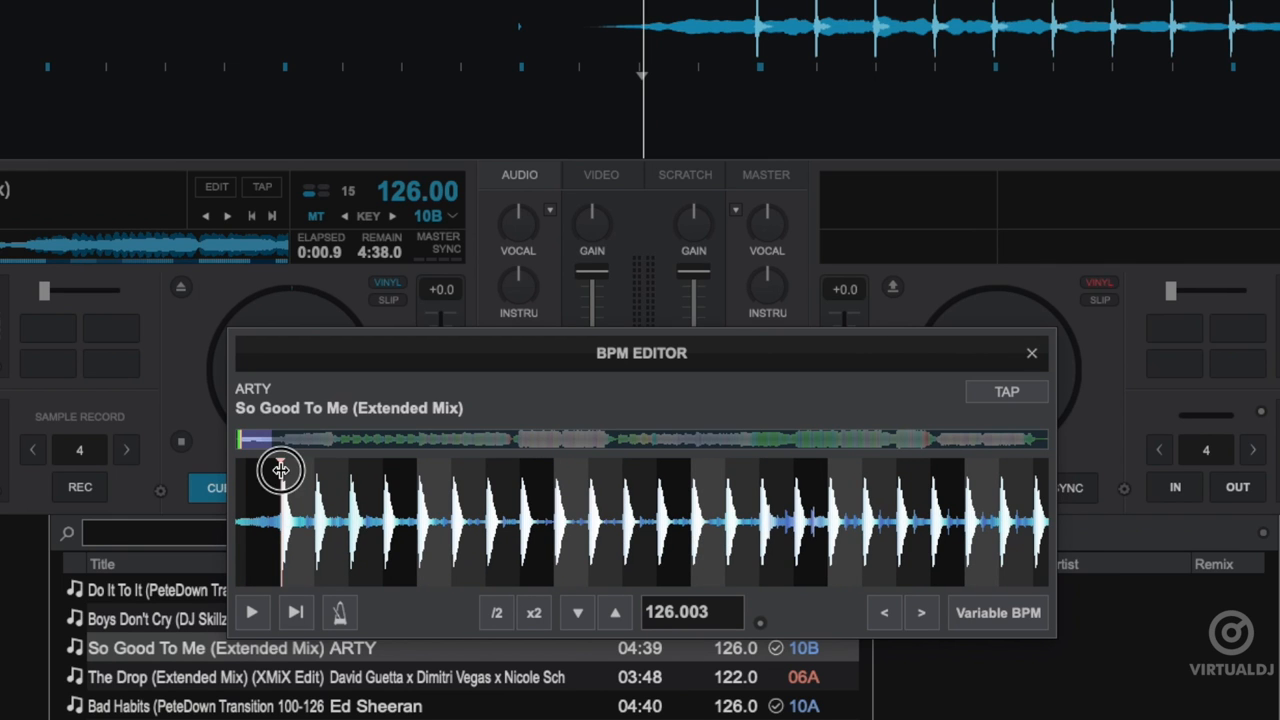
Step: Drag the first beat marker to realign the grid, audition with the metronome, and nudge the tempo upward
drag(280, 470, 384, 480)
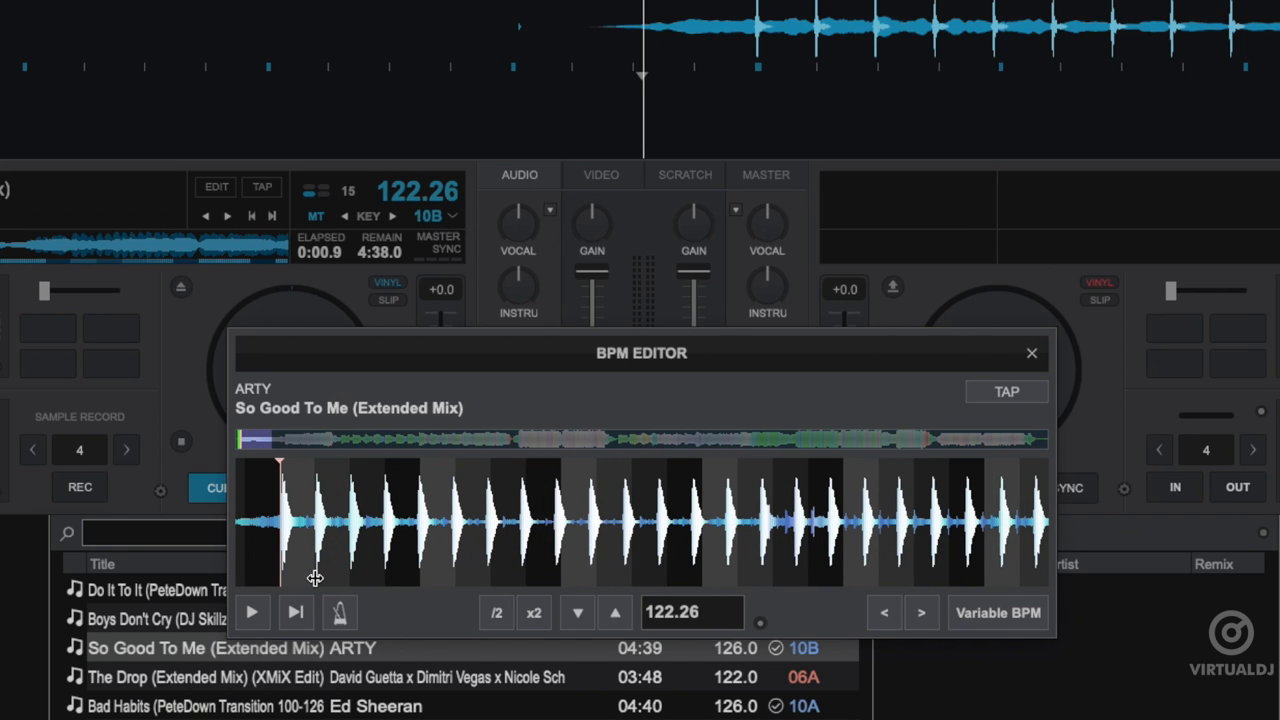
click(252, 612)
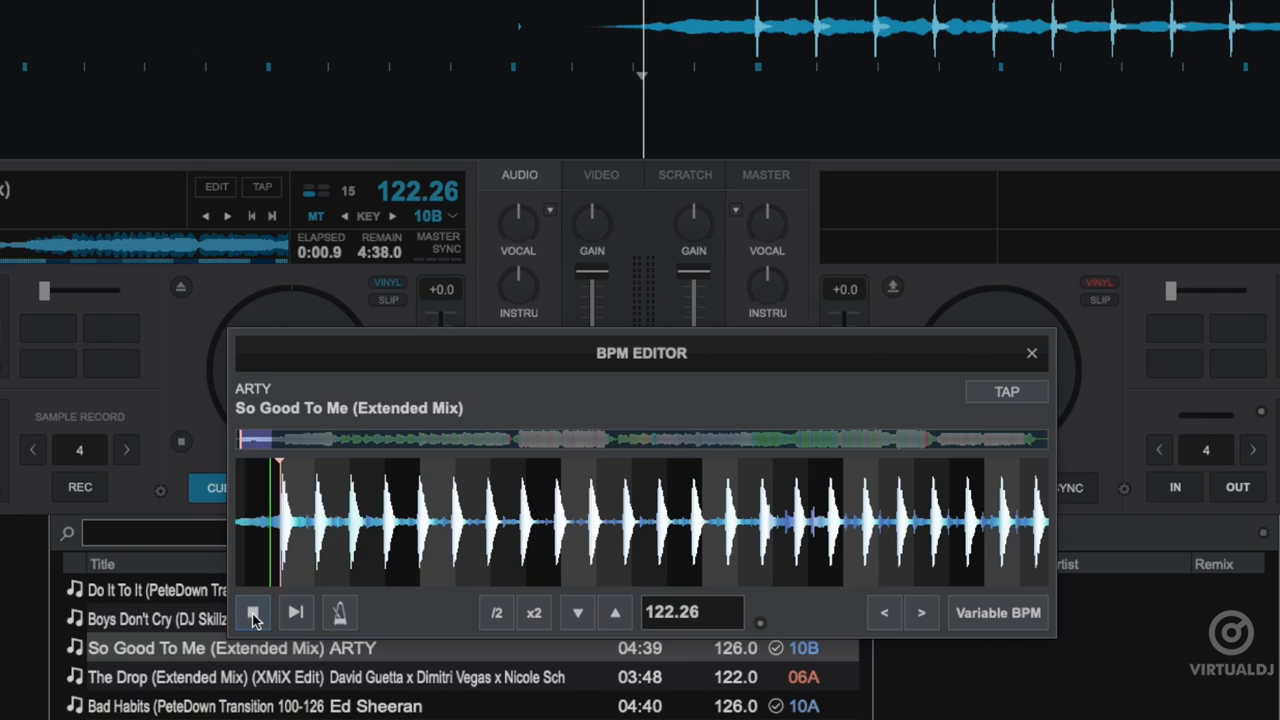
click(252, 612)
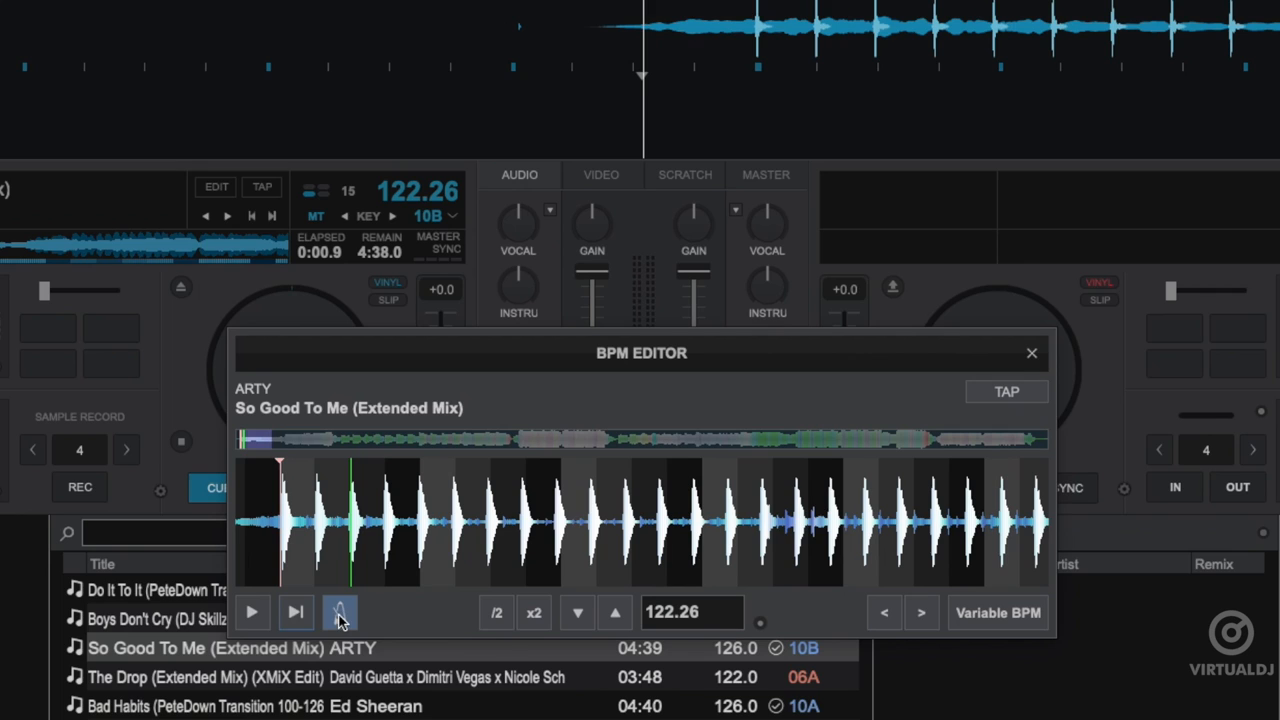
click(252, 612)
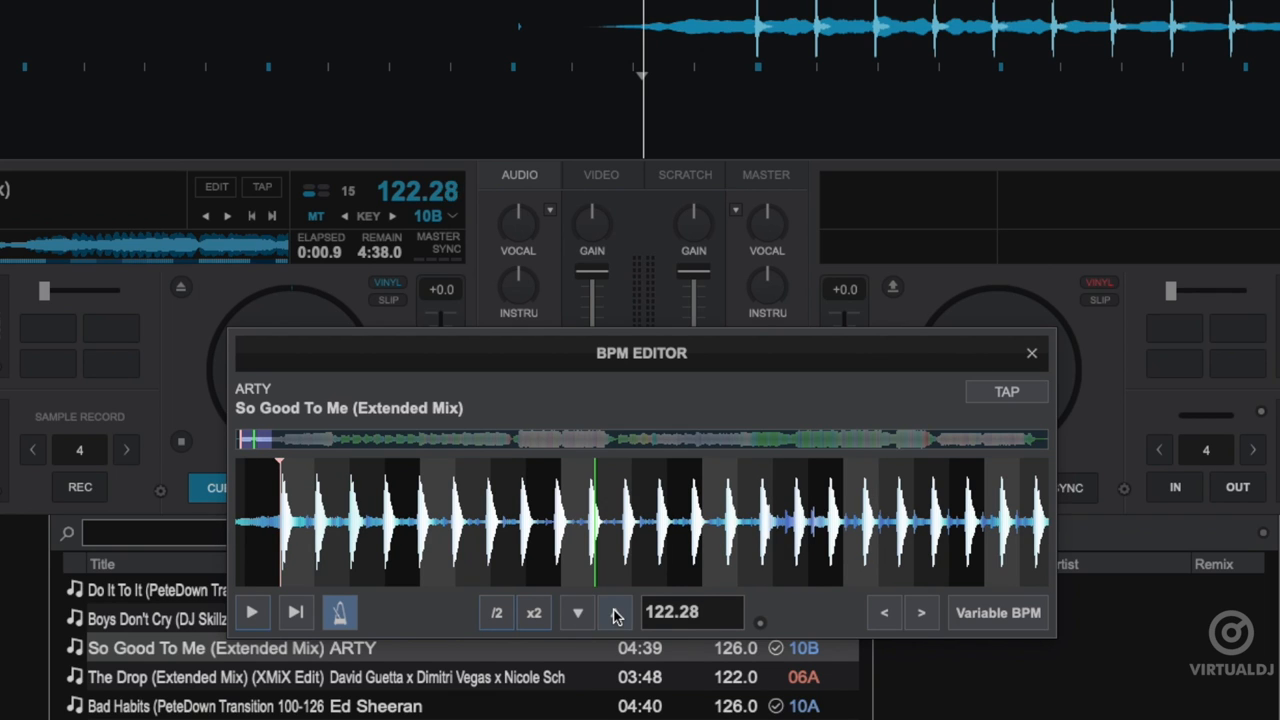
click(616, 612)
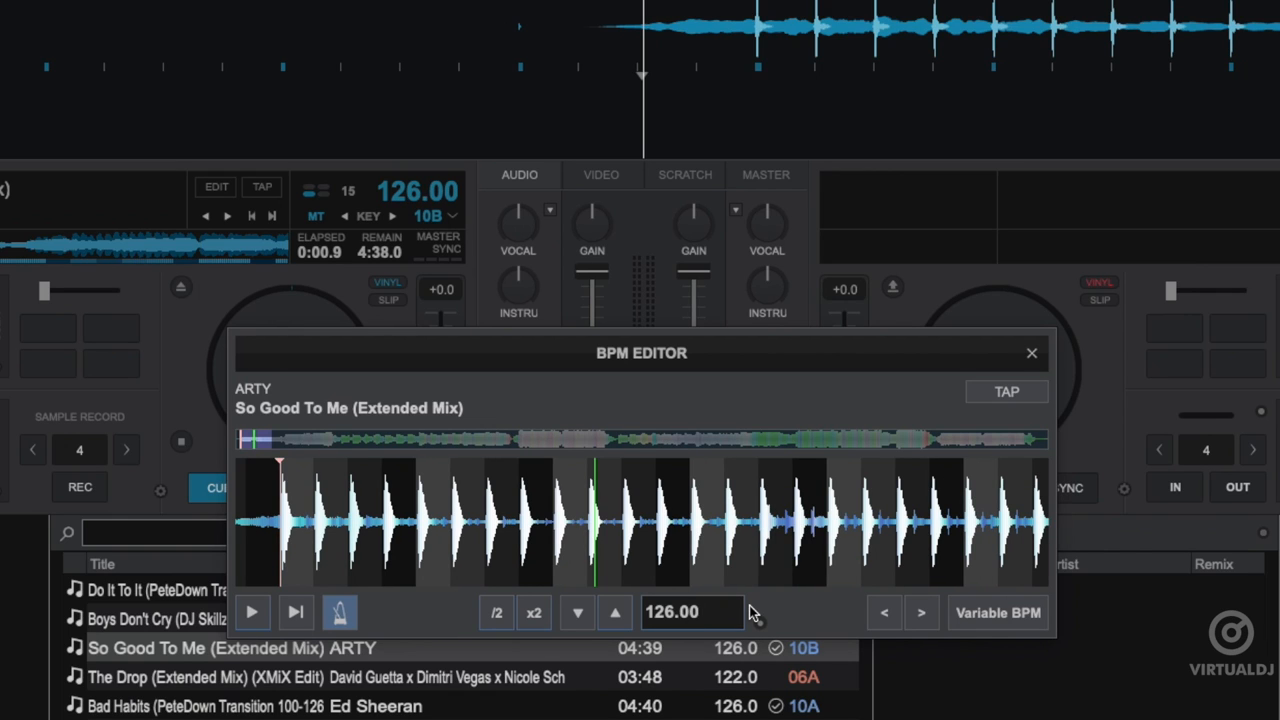
mouse_move(764, 624)
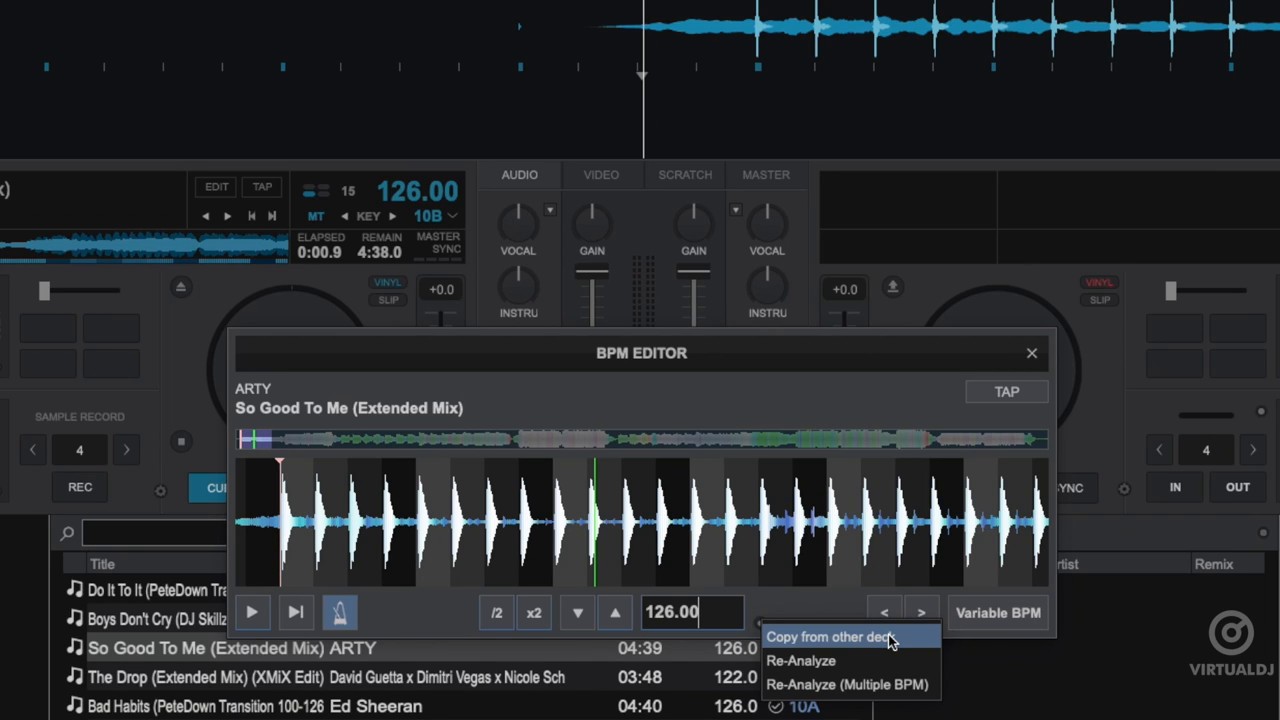
mouse_move(848, 684)
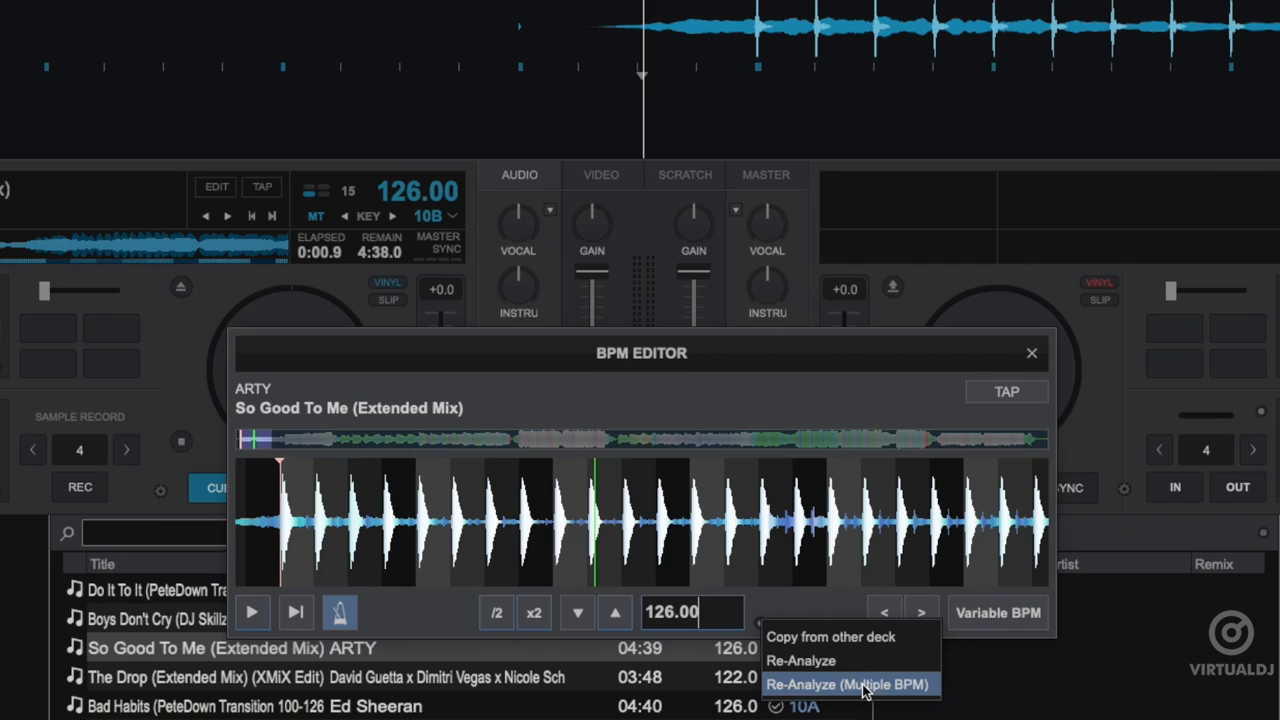
mouse_move(820, 660)
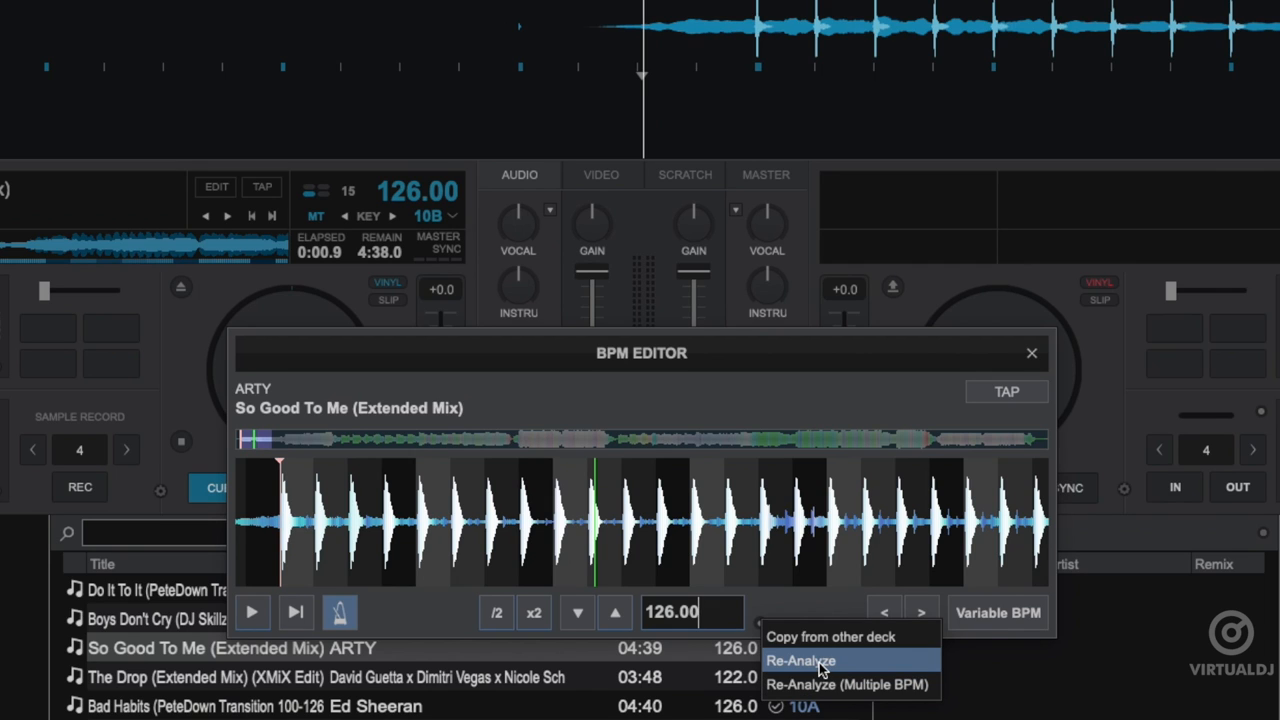
Step: Re-analyze So Good To Me so its grid returns to 126.00 BPM
click(800, 660)
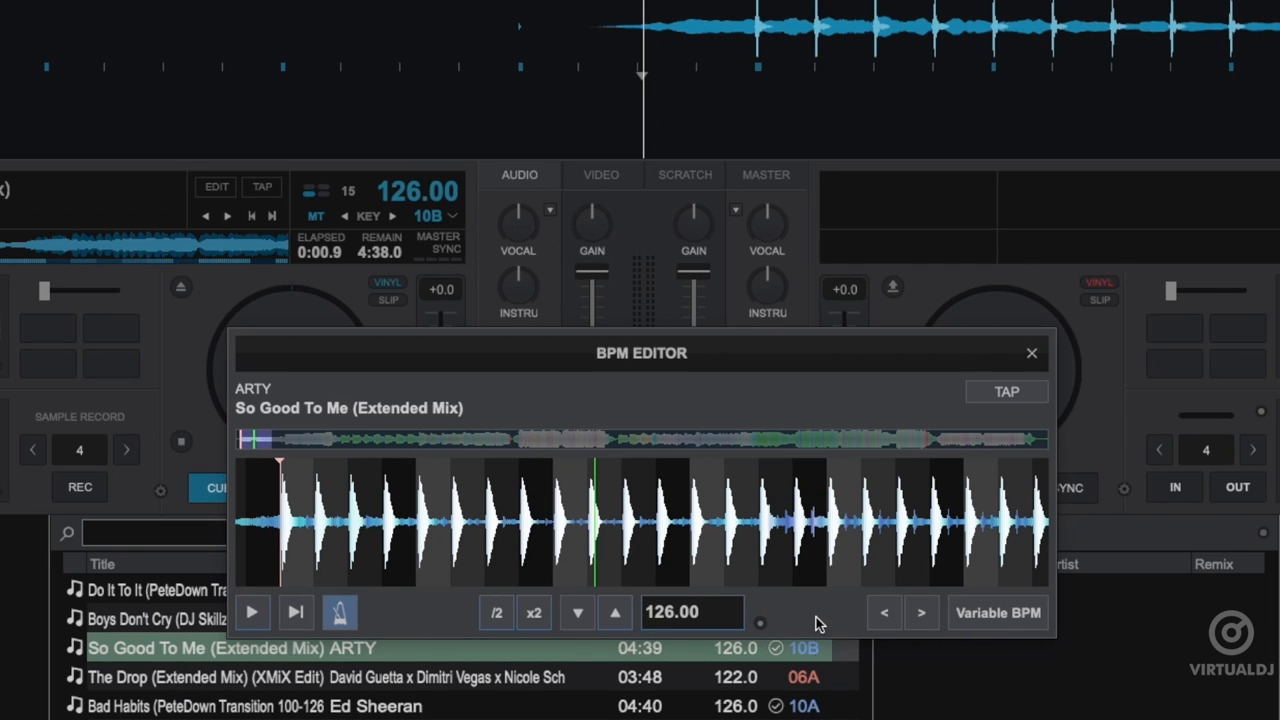
click(614, 612)
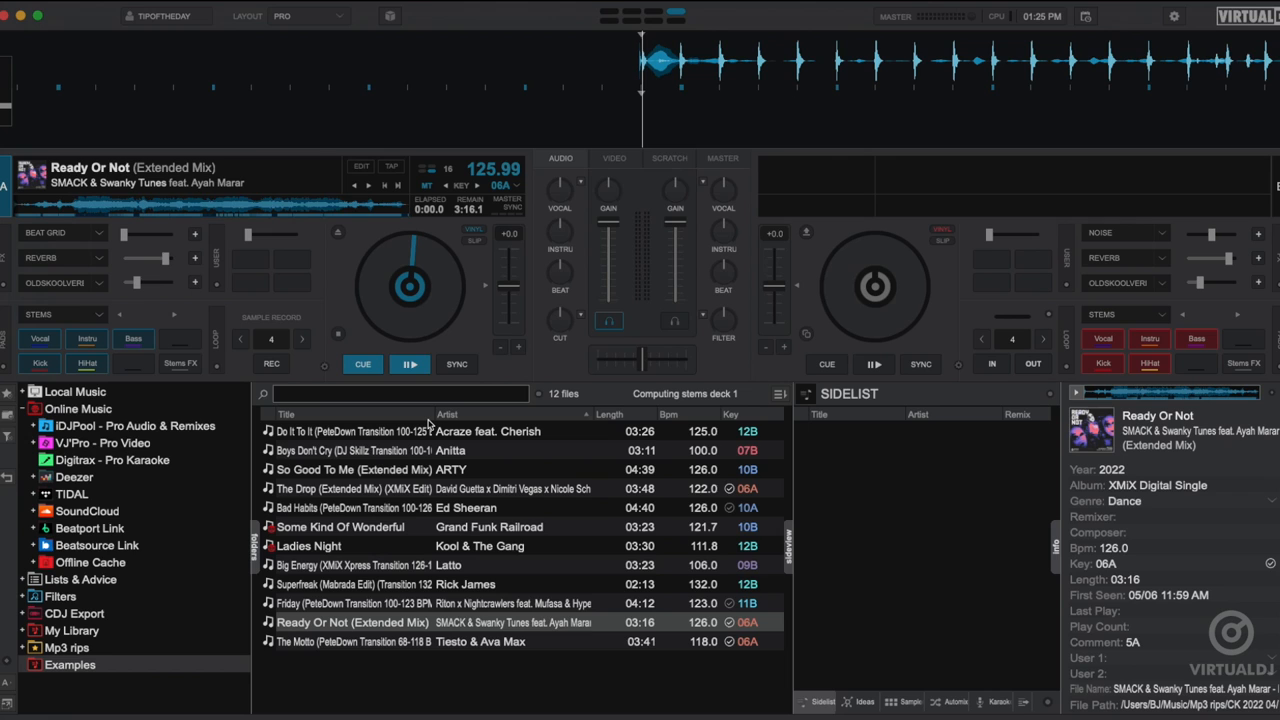
Step: Seek through Ready Or Not's waveform and close the BPM Editor
click(362, 364)
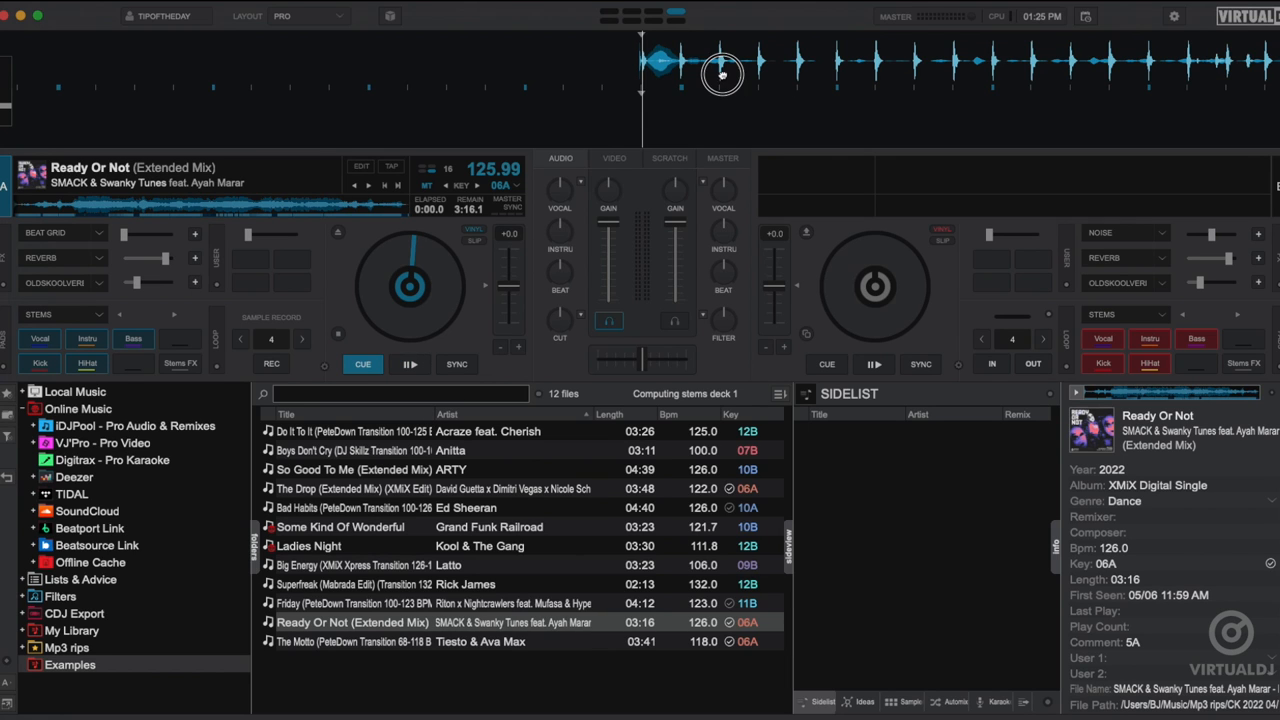
click(362, 364)
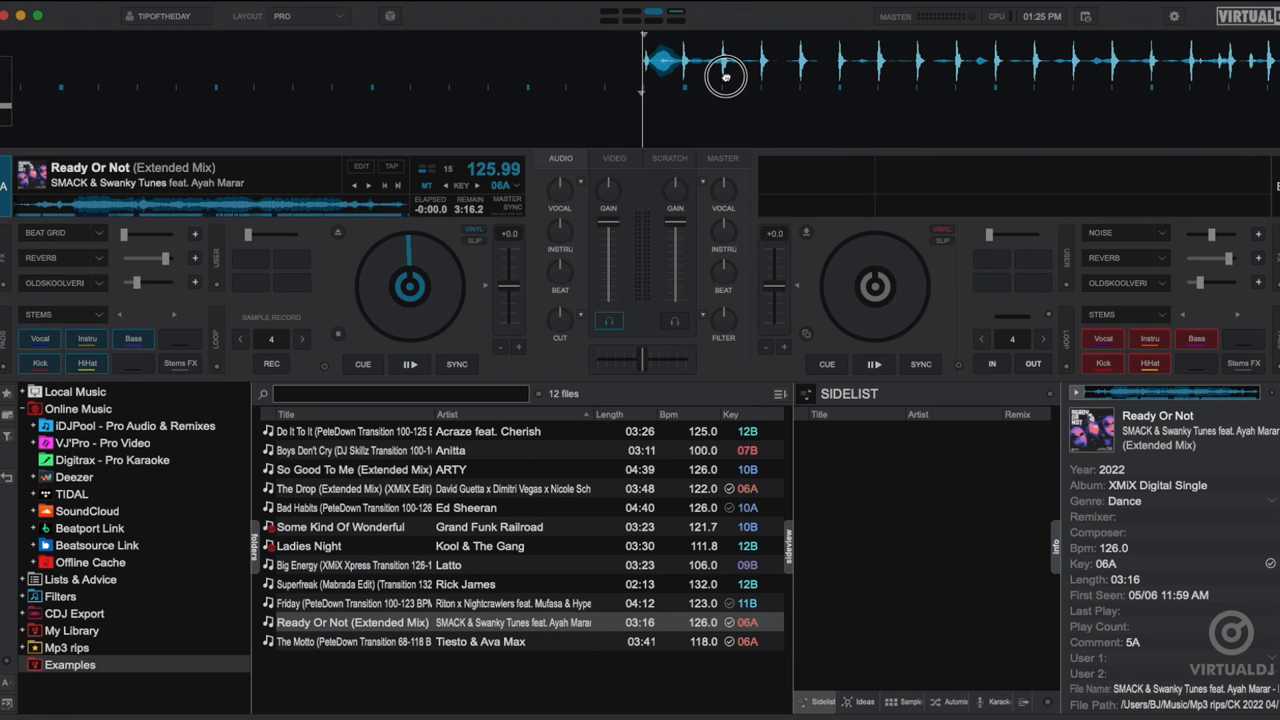
click(360, 168)
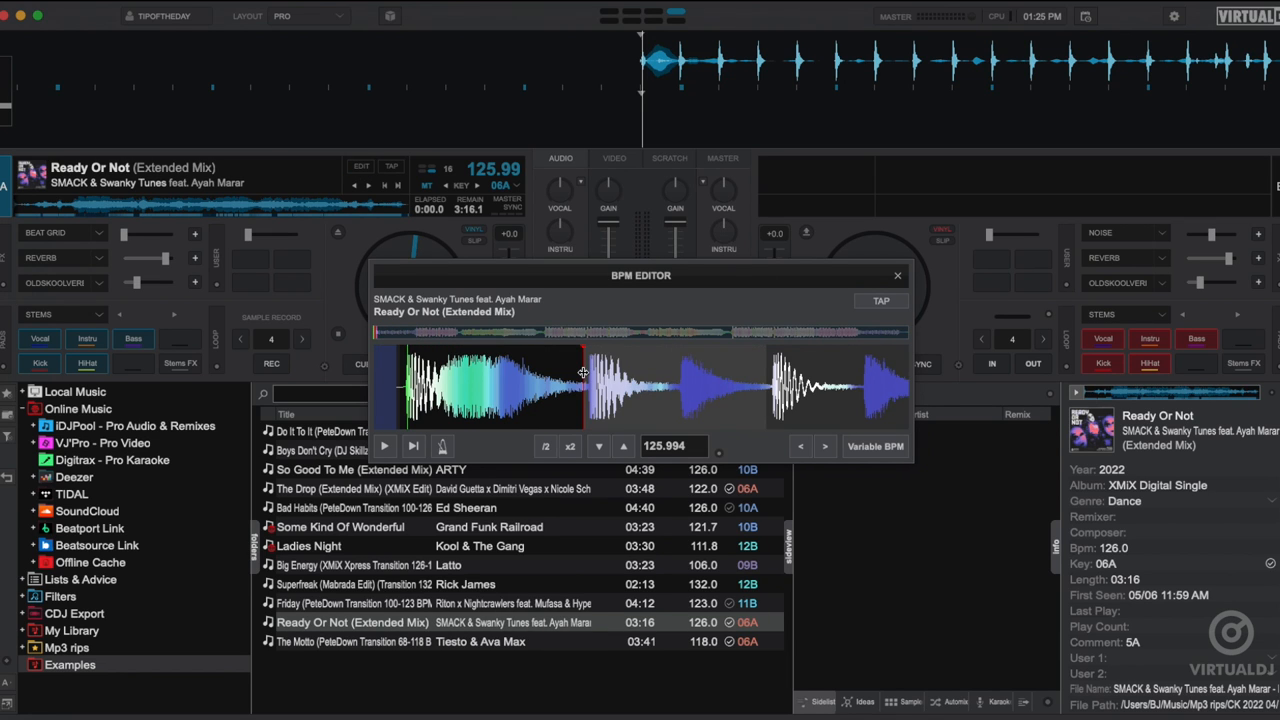
click(896, 276)
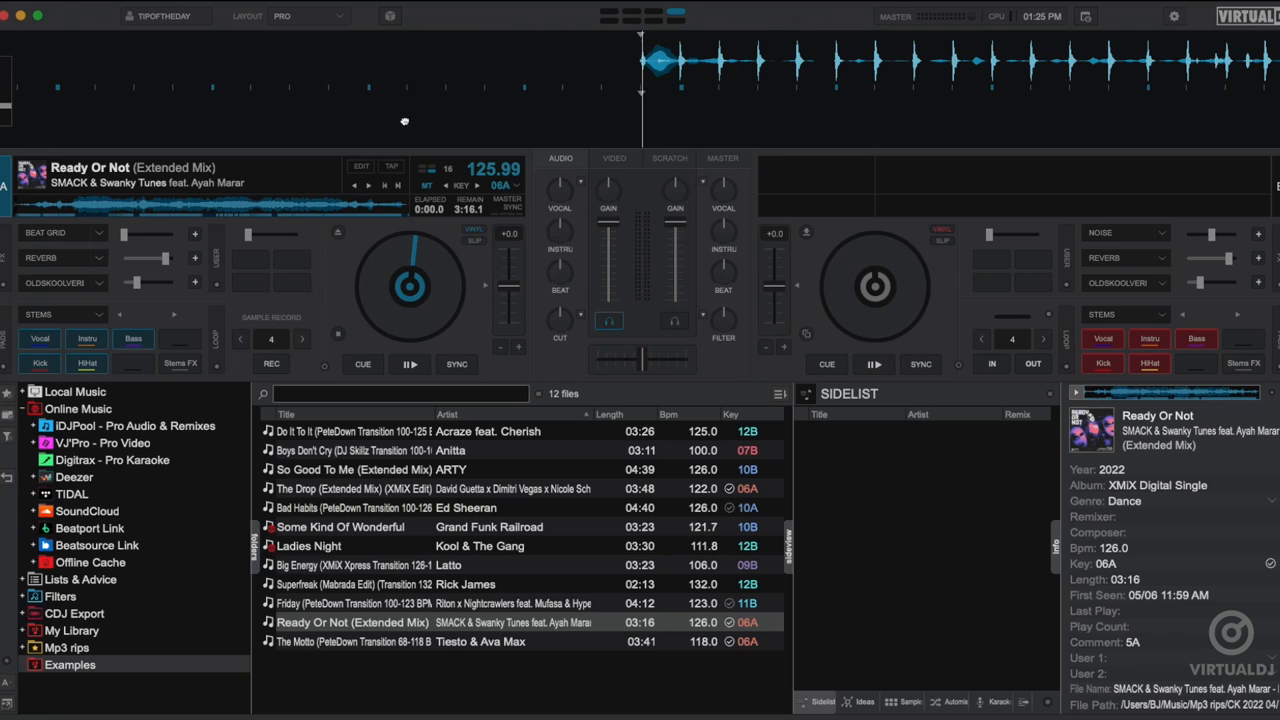
click(392, 168)
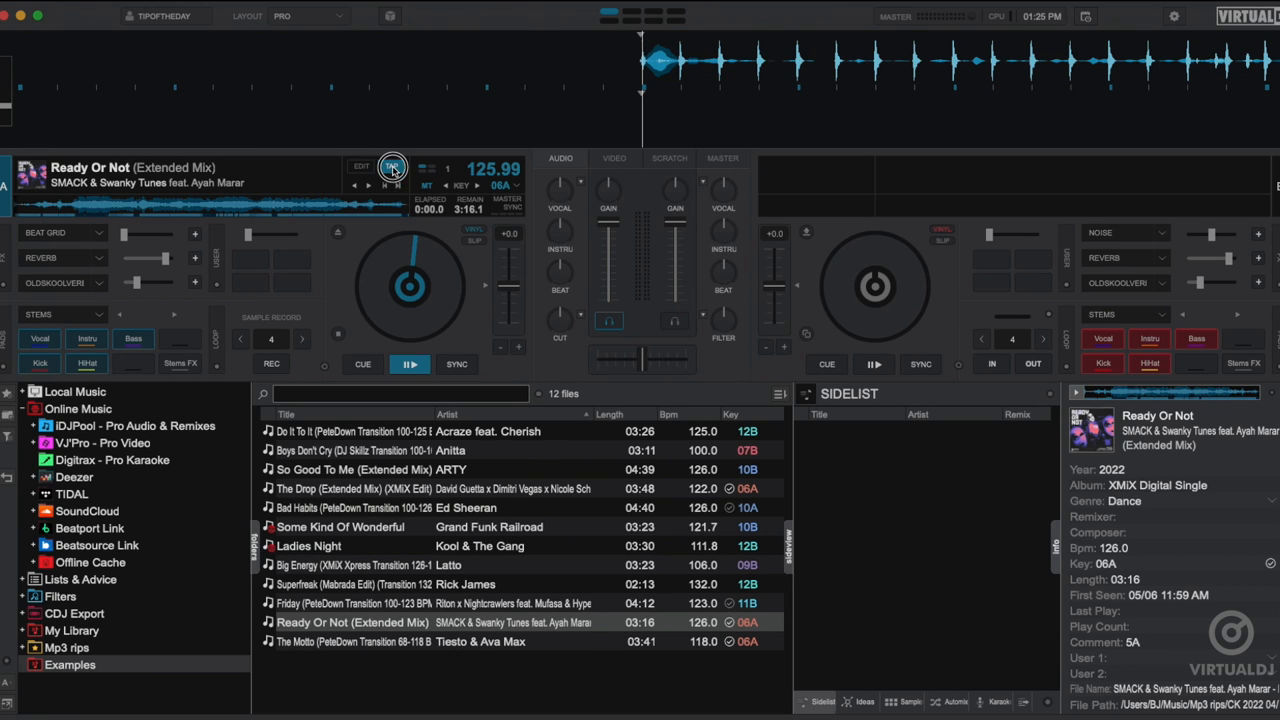
mouse_move(360, 168)
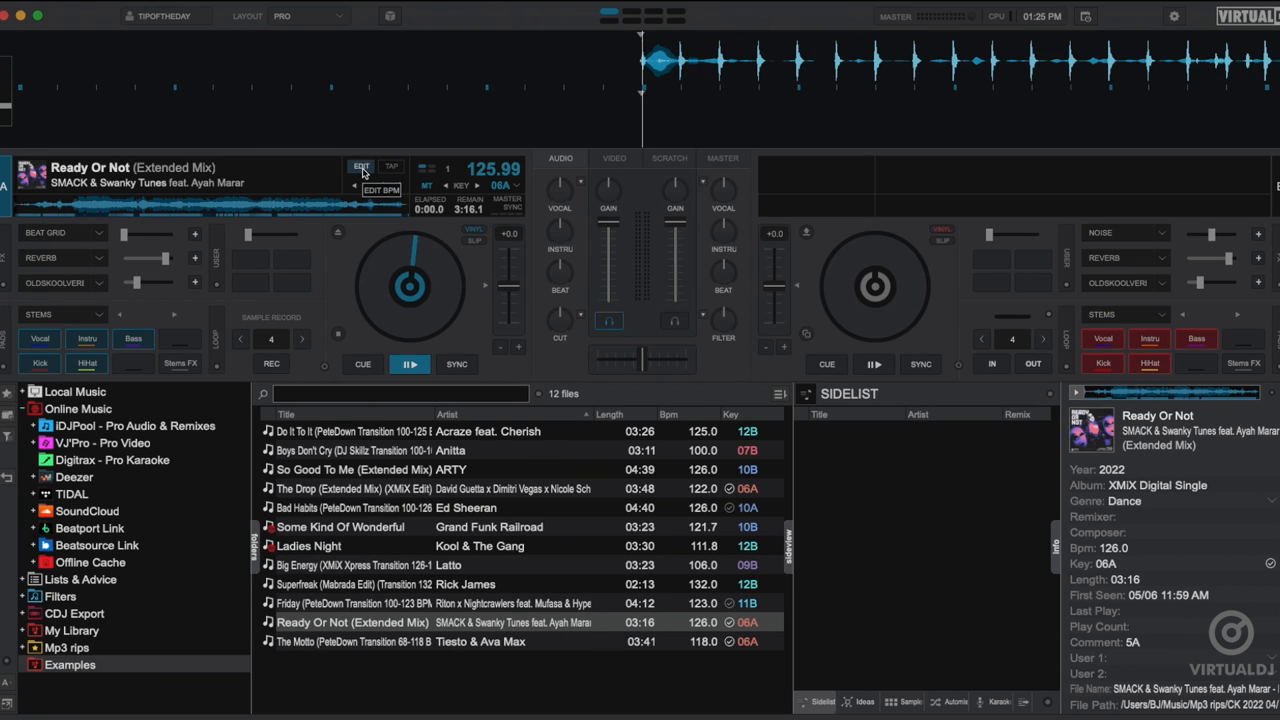
Step: Reopen the BPM Editor via deck A's EDIT and inspect the 125.994 BPM grid from the track start
click(360, 166)
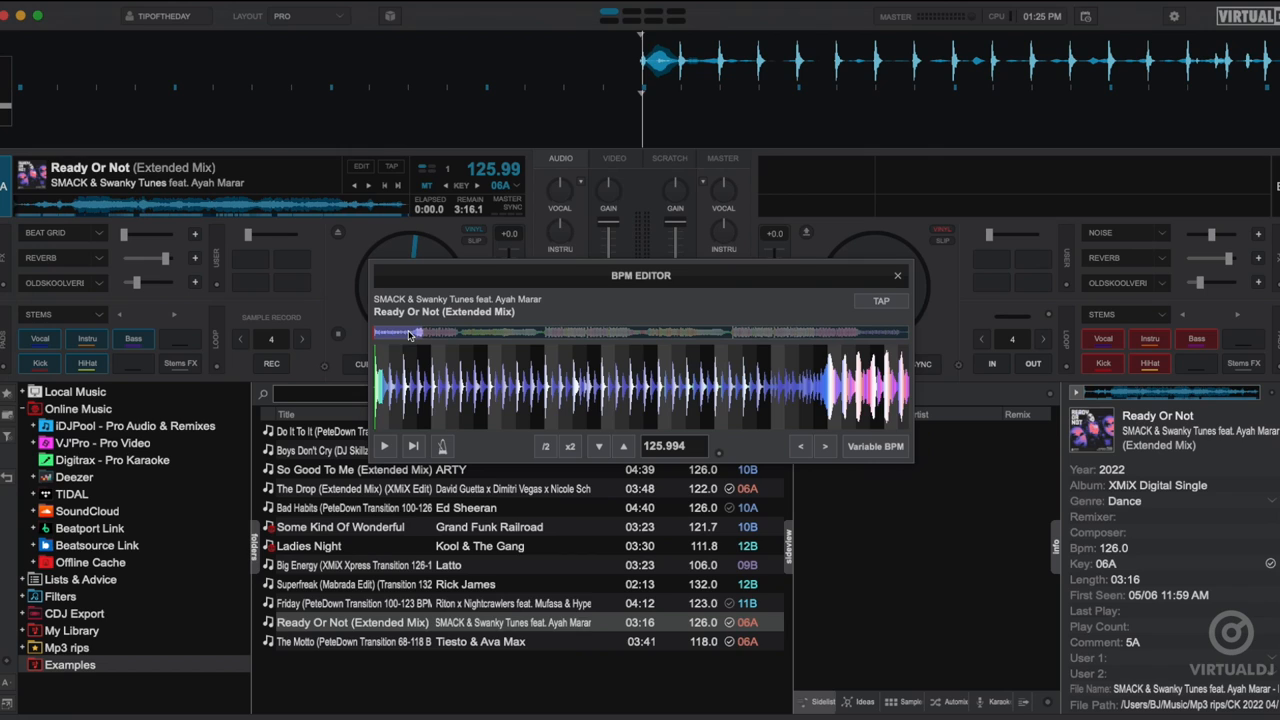
click(382, 332)
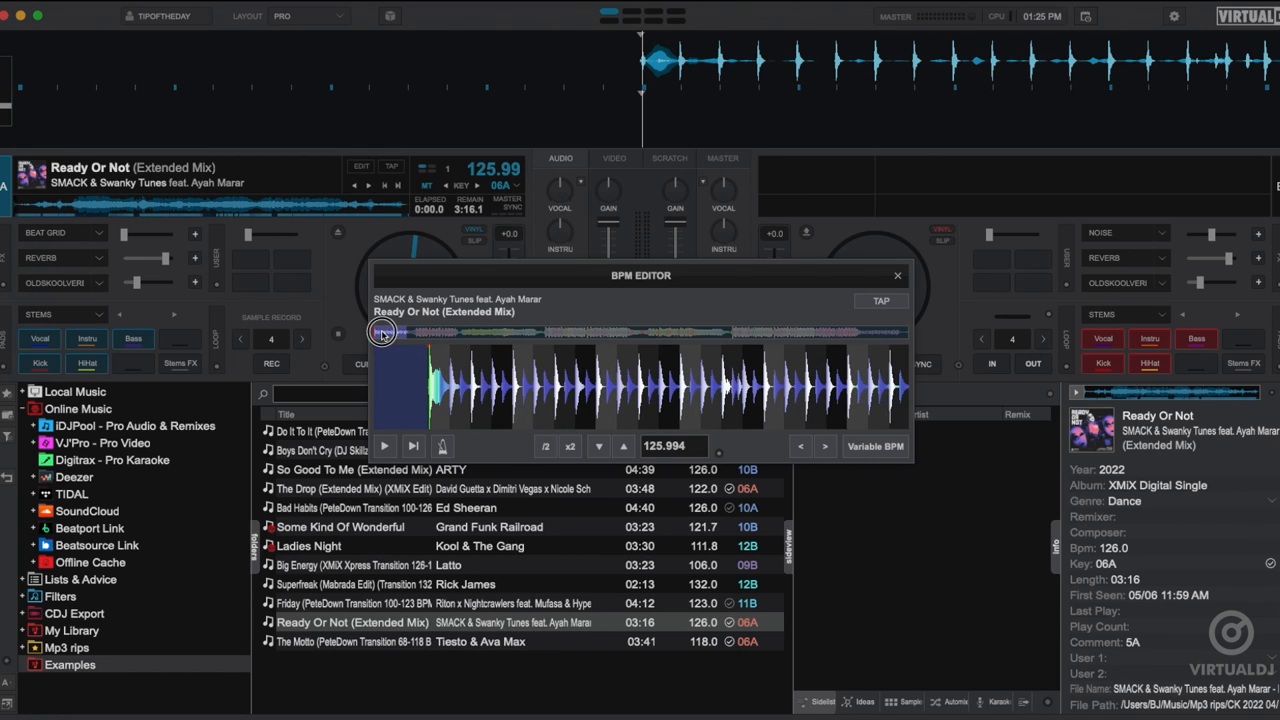
click(380, 332)
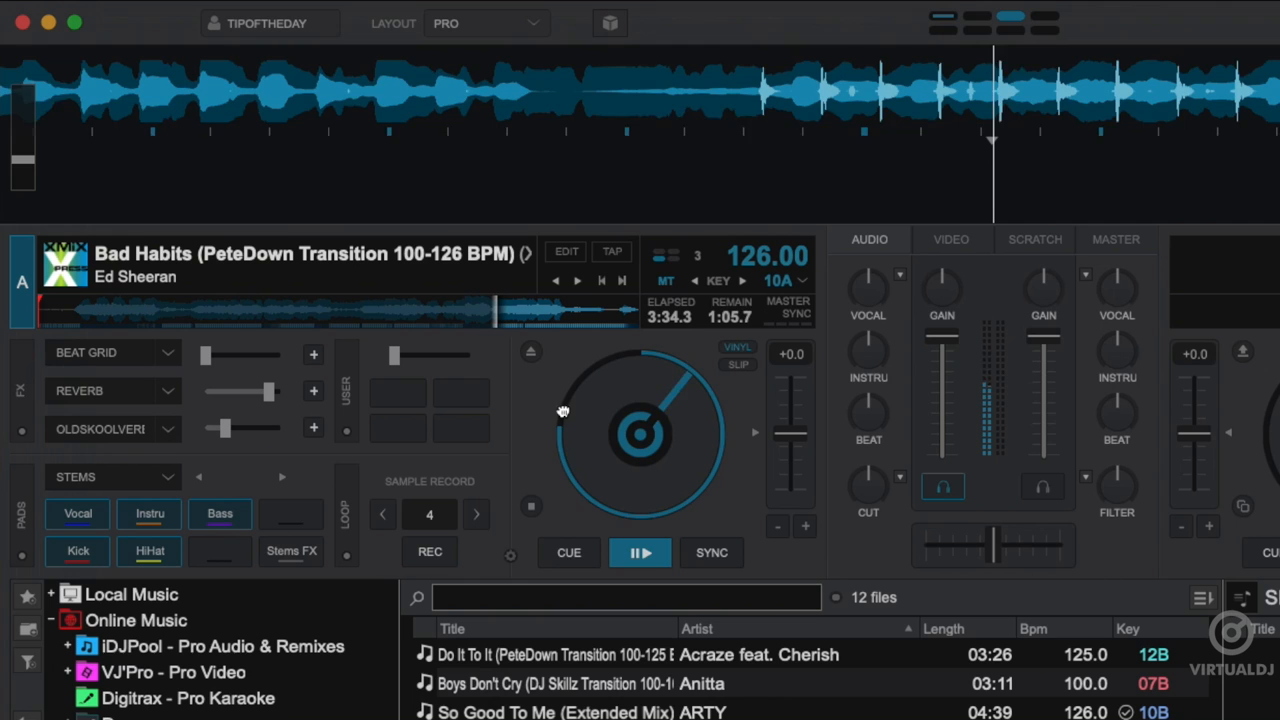
Step: Cue Bad Habits, bring up its BPM Editor and run Re-Analyze (Multiple BPM) for its 100-126 BPM transition
click(568, 552)
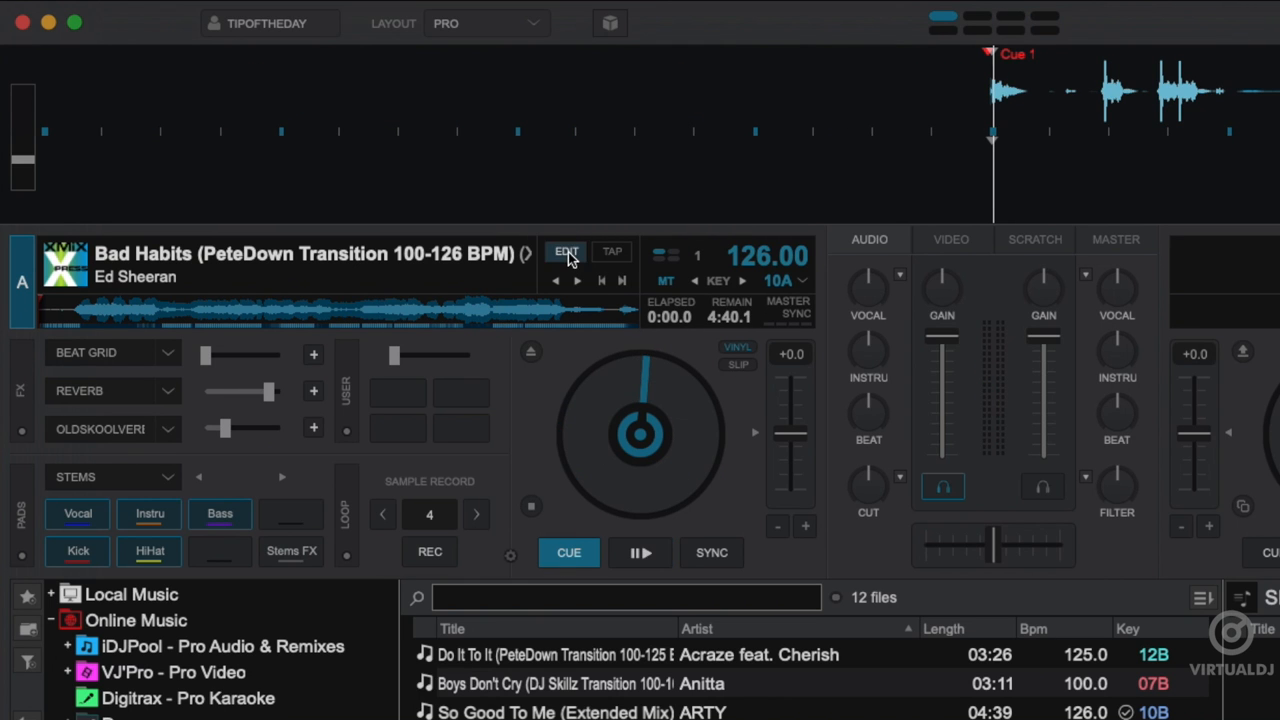
click(568, 252)
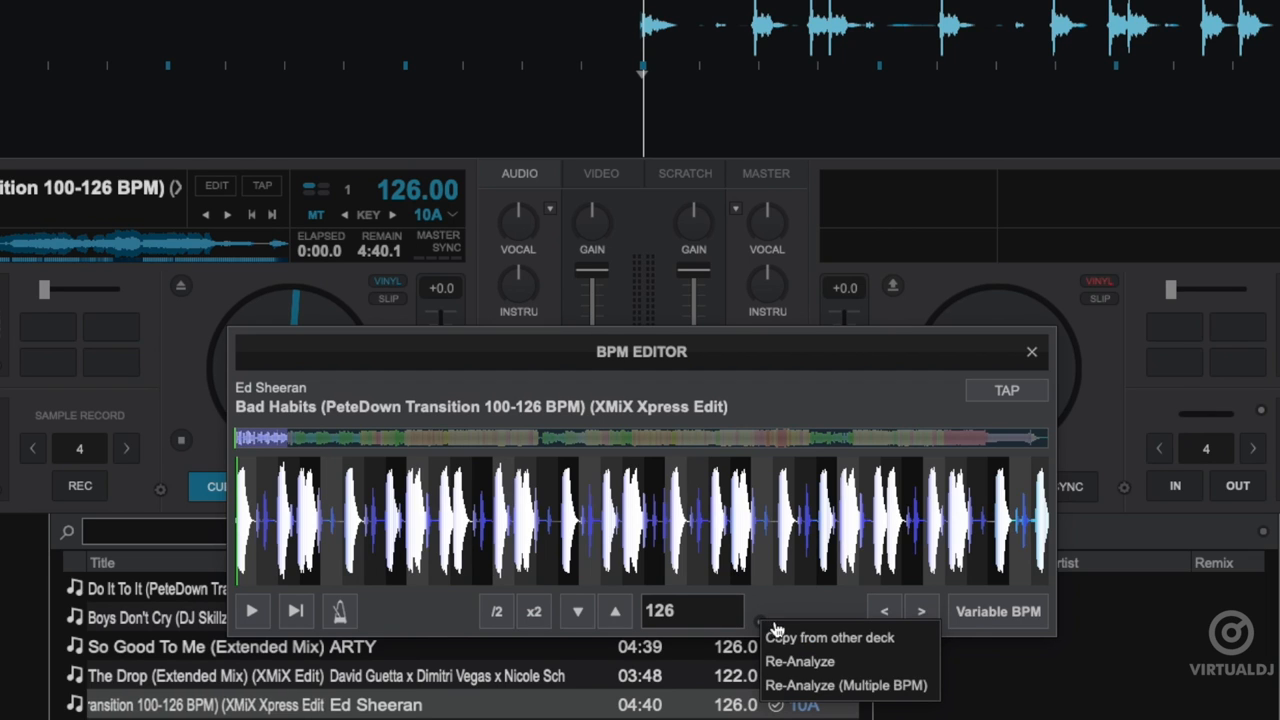
mouse_move(848, 684)
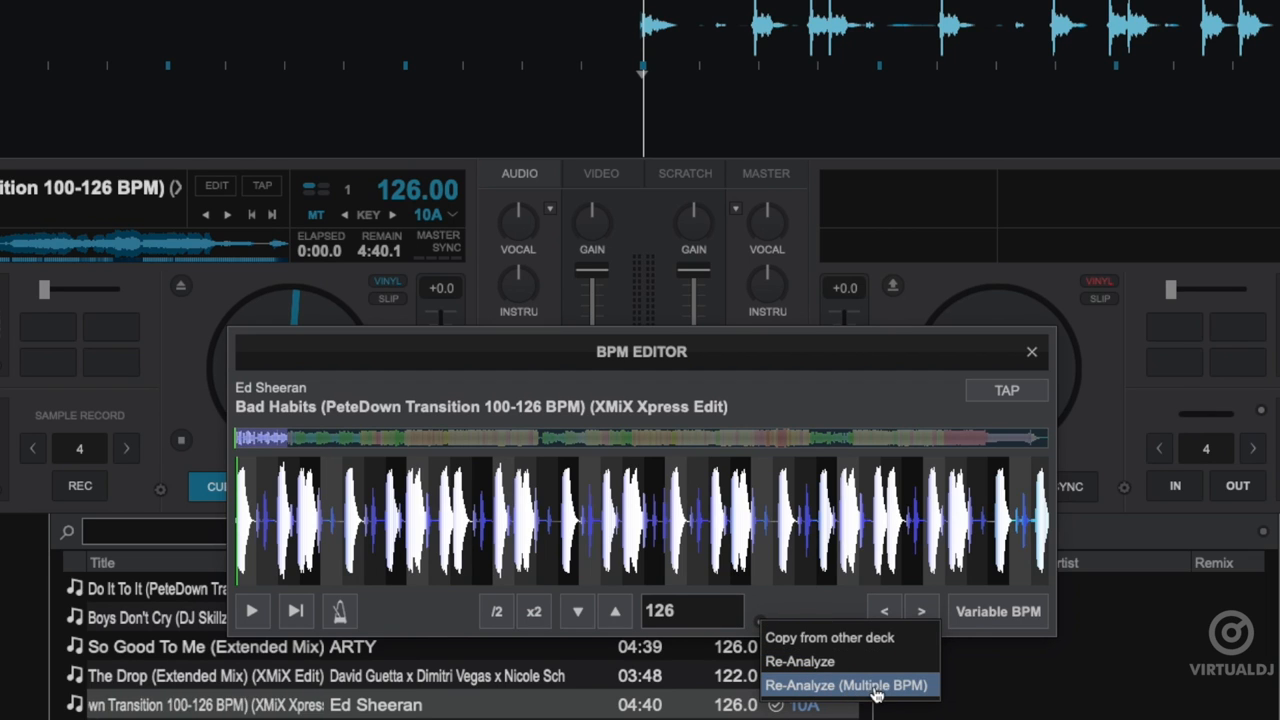
click(844, 684)
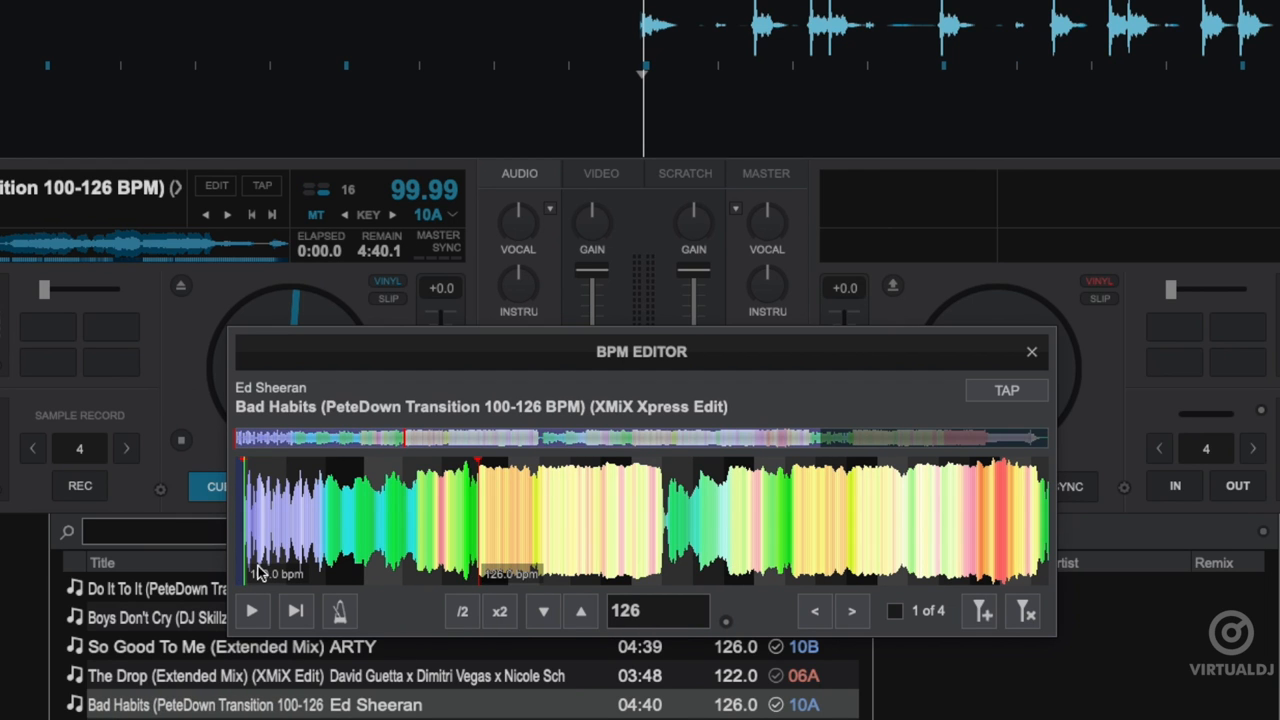
Step: Preview Bad Habits with the metronome through the first 100 BPM section, then stop
click(252, 610)
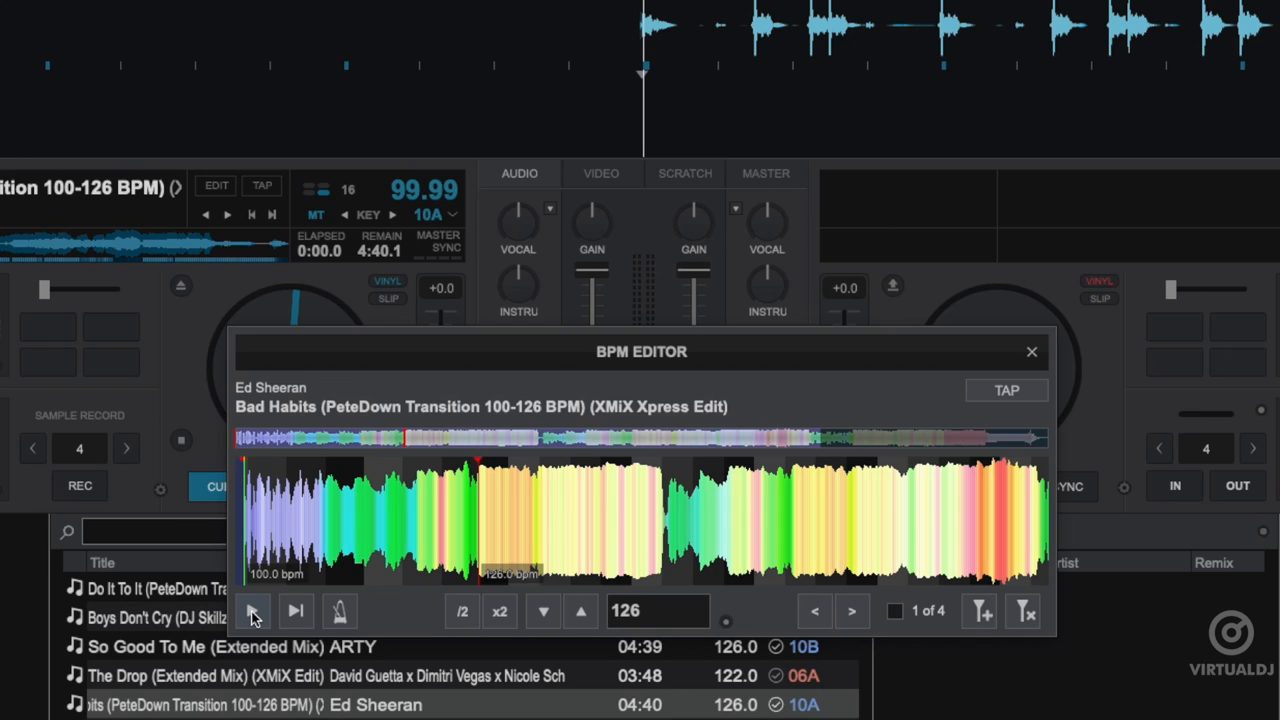
click(252, 612)
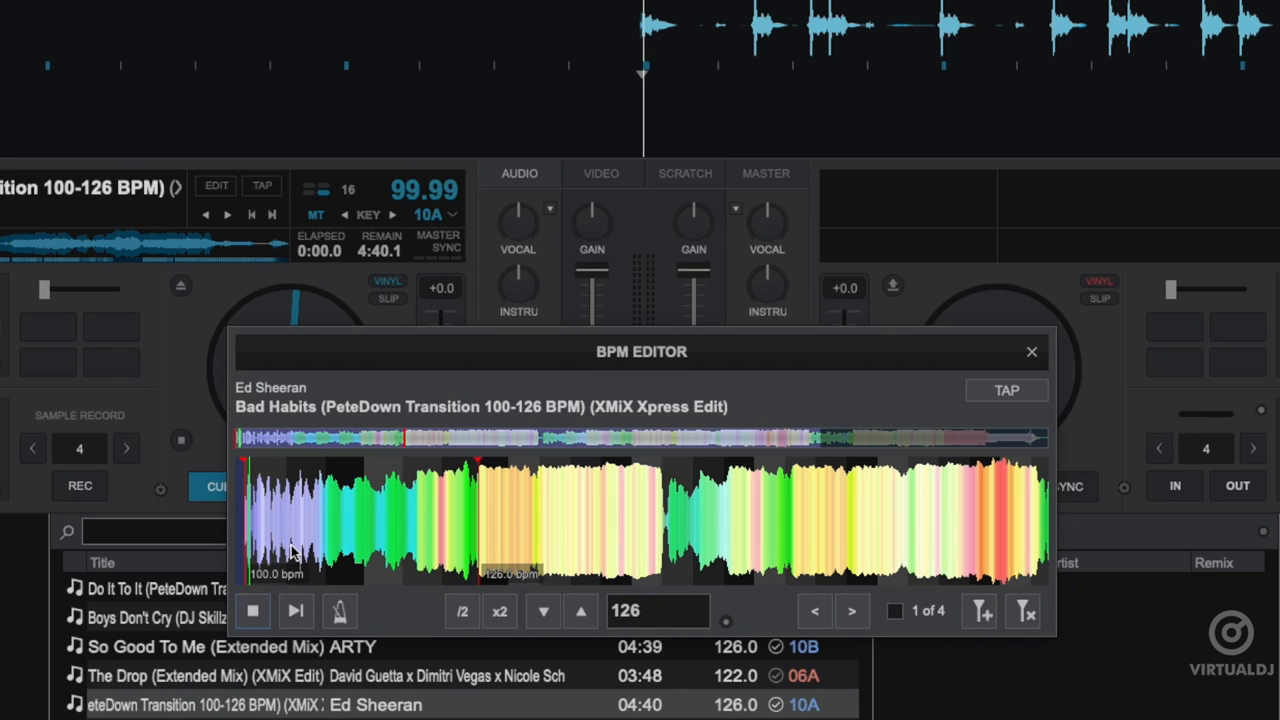
click(340, 612)
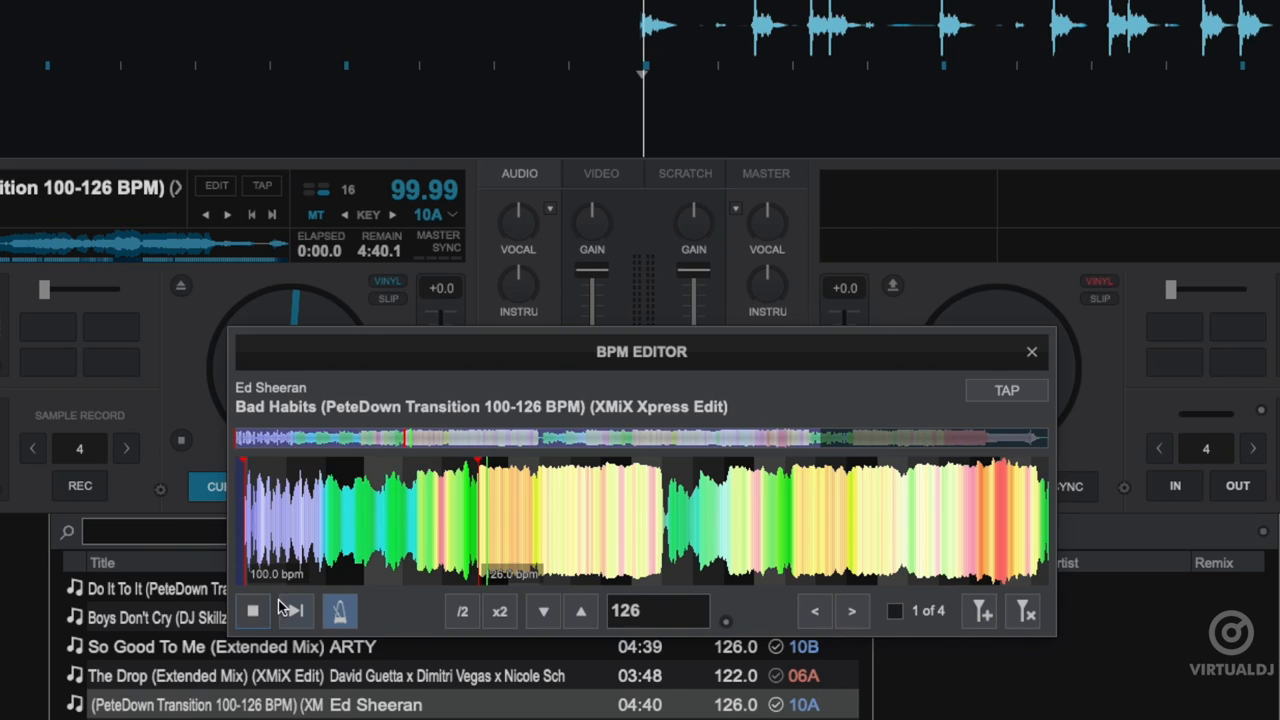
click(252, 612)
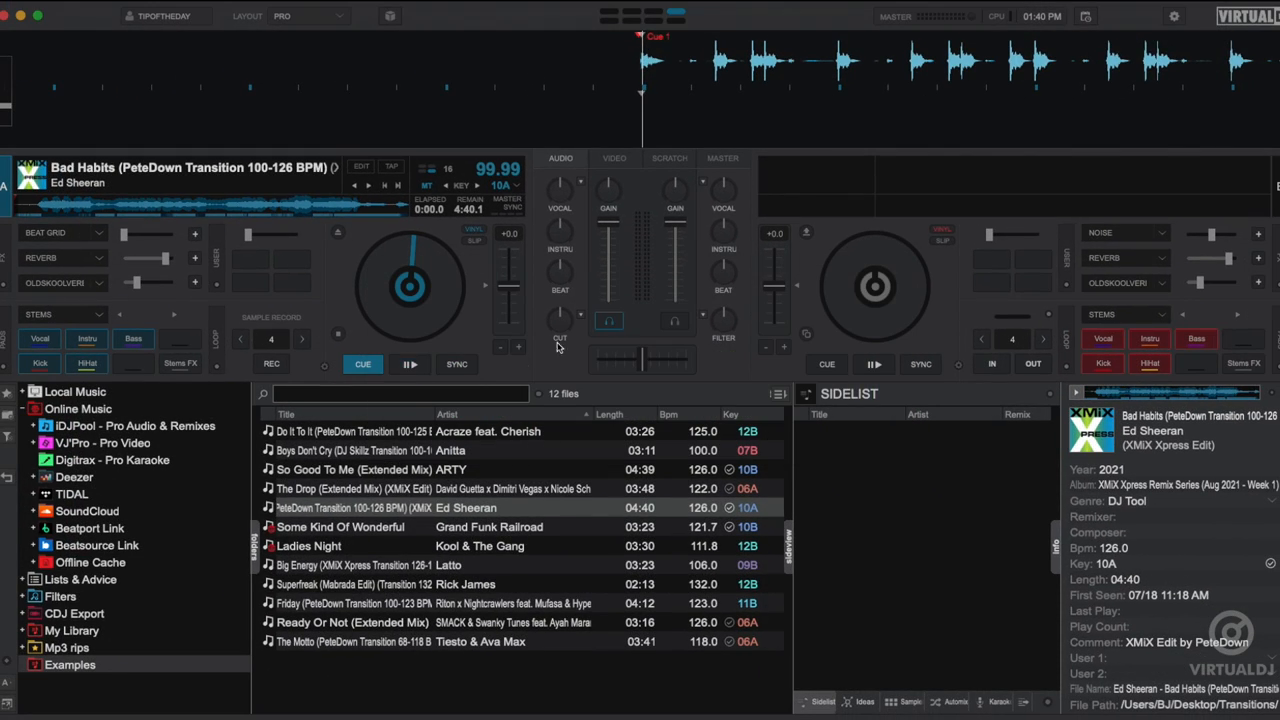
Step: Select Grand Funk Railroad's Some Kind Of Wonderful and launch its BPM Editor from the context menu
click(340, 528)
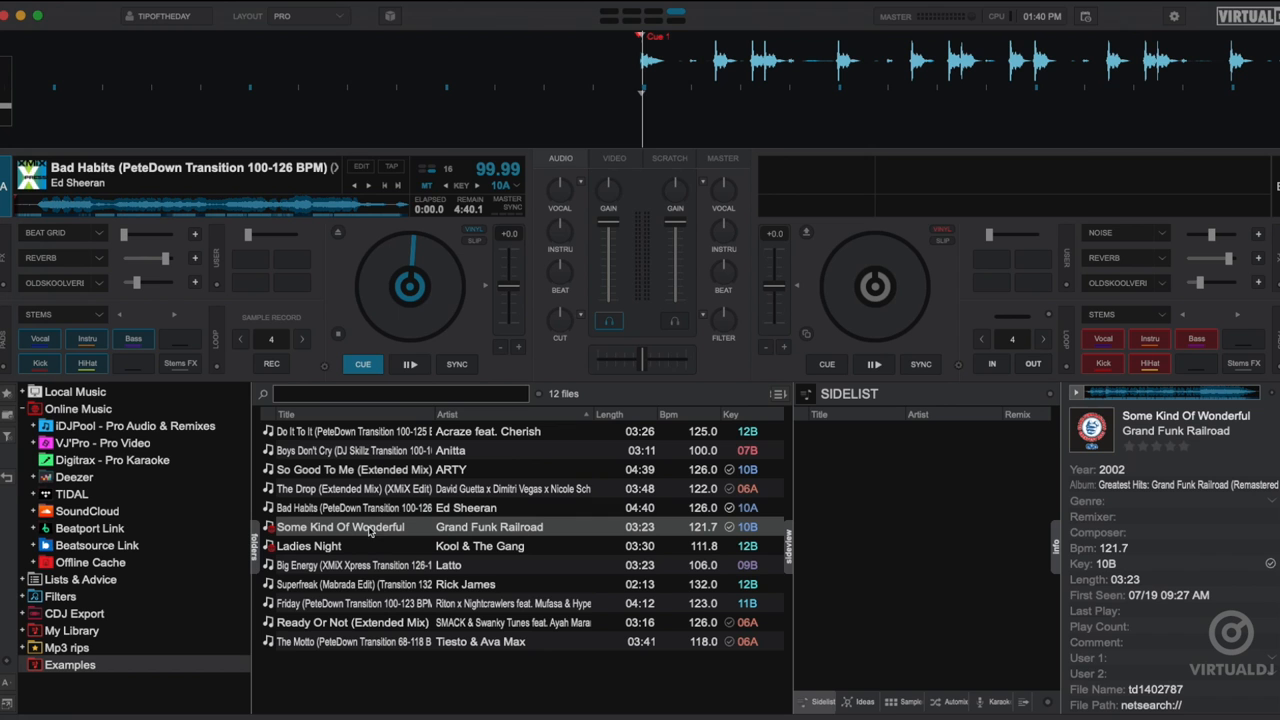
right_click(340, 526)
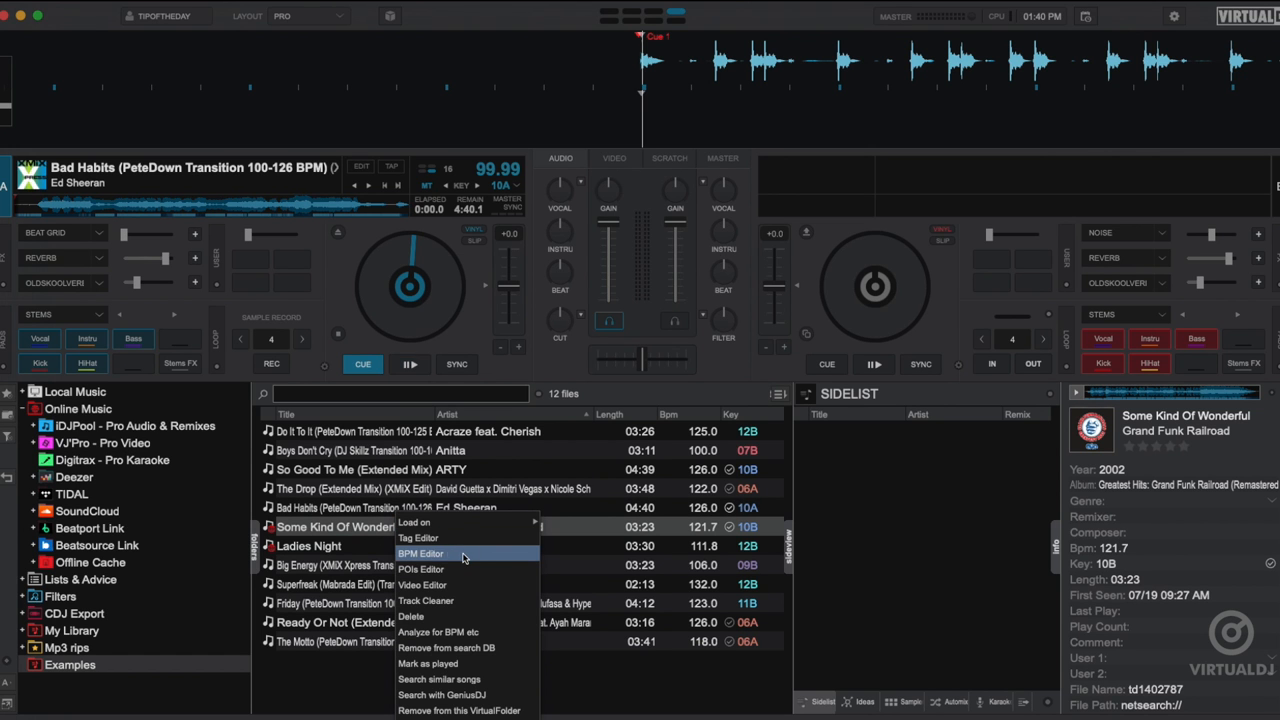
click(420, 552)
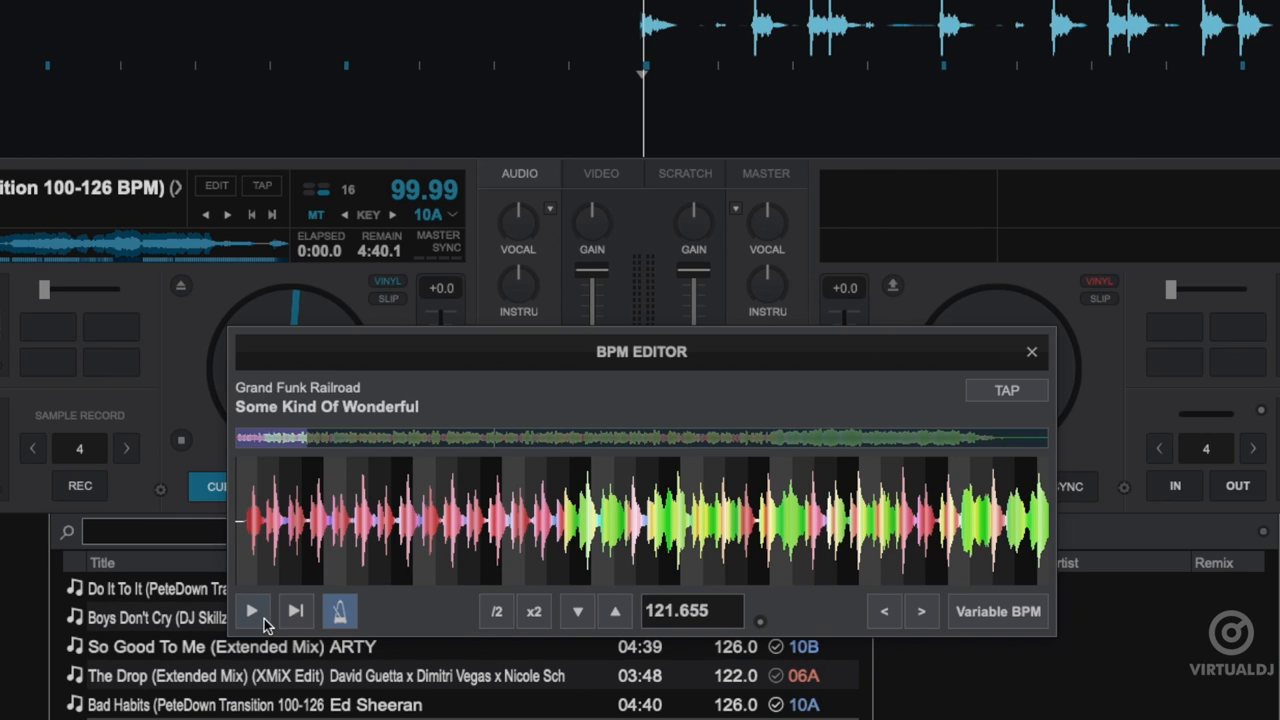
Step: Preview the track, re-analyze with multiple BPMs for the live drummer, and replay to verify the 4-segment grid
click(252, 610)
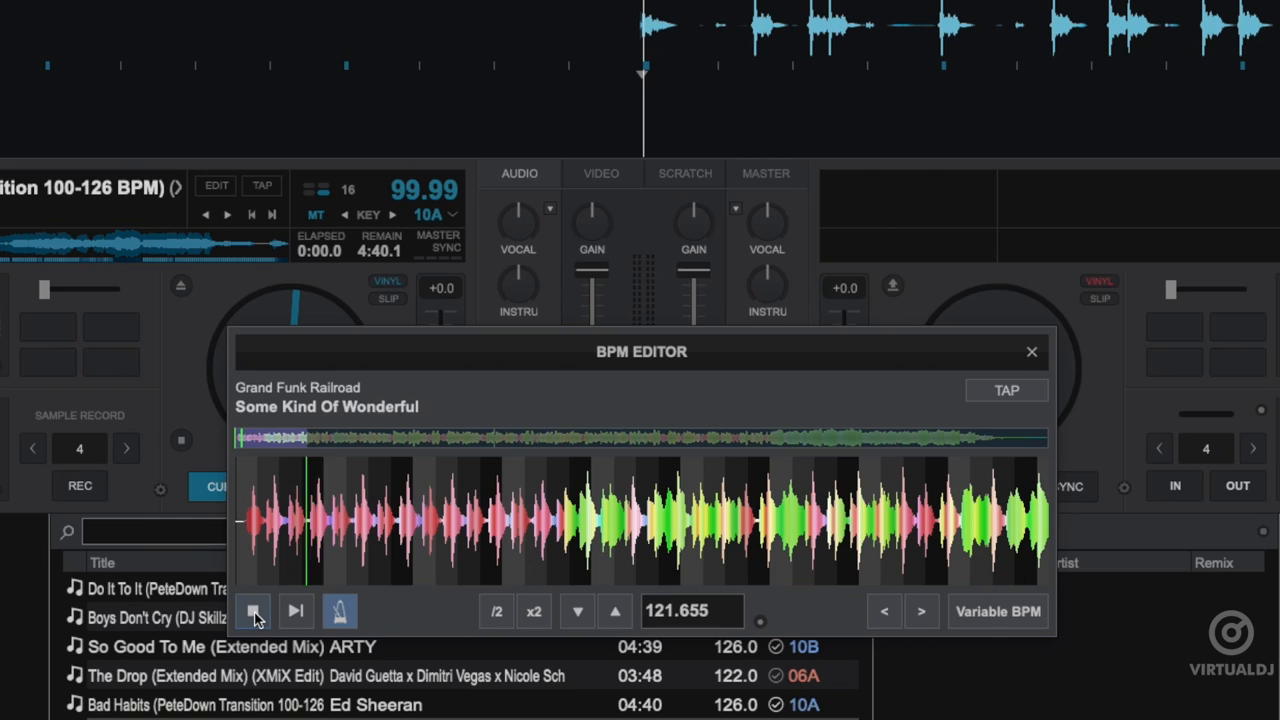
click(252, 612)
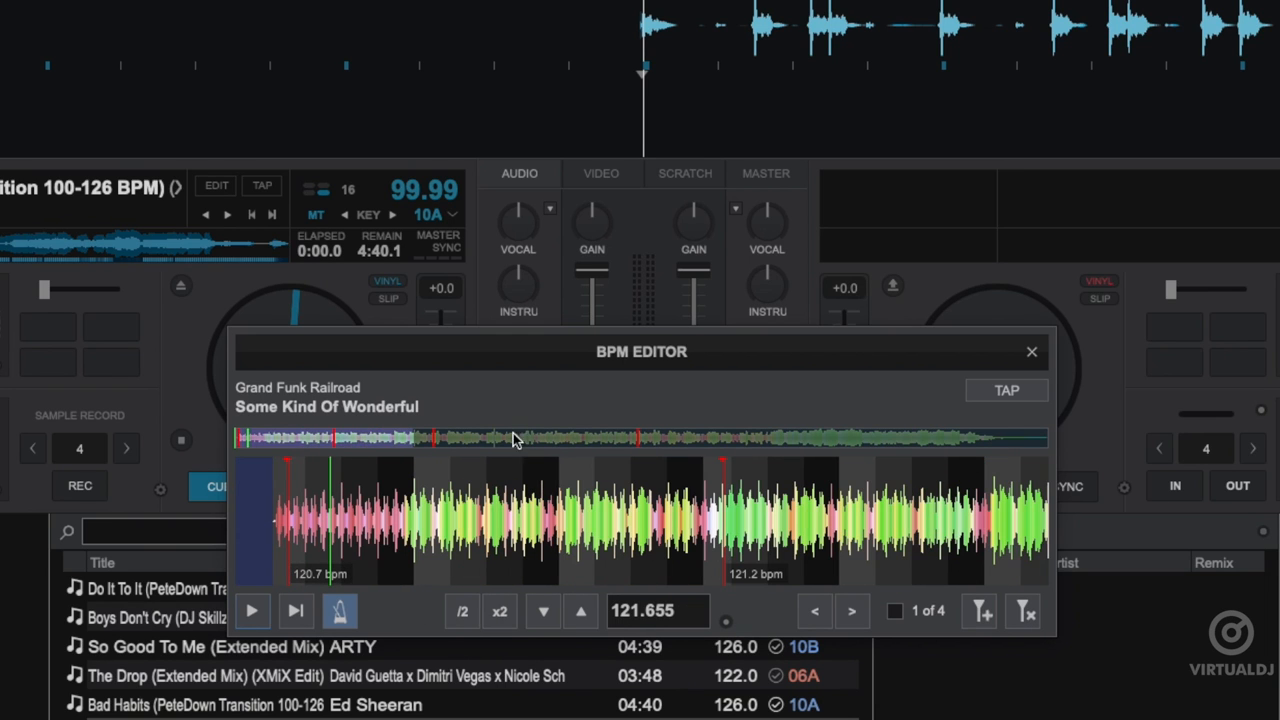
click(252, 610)
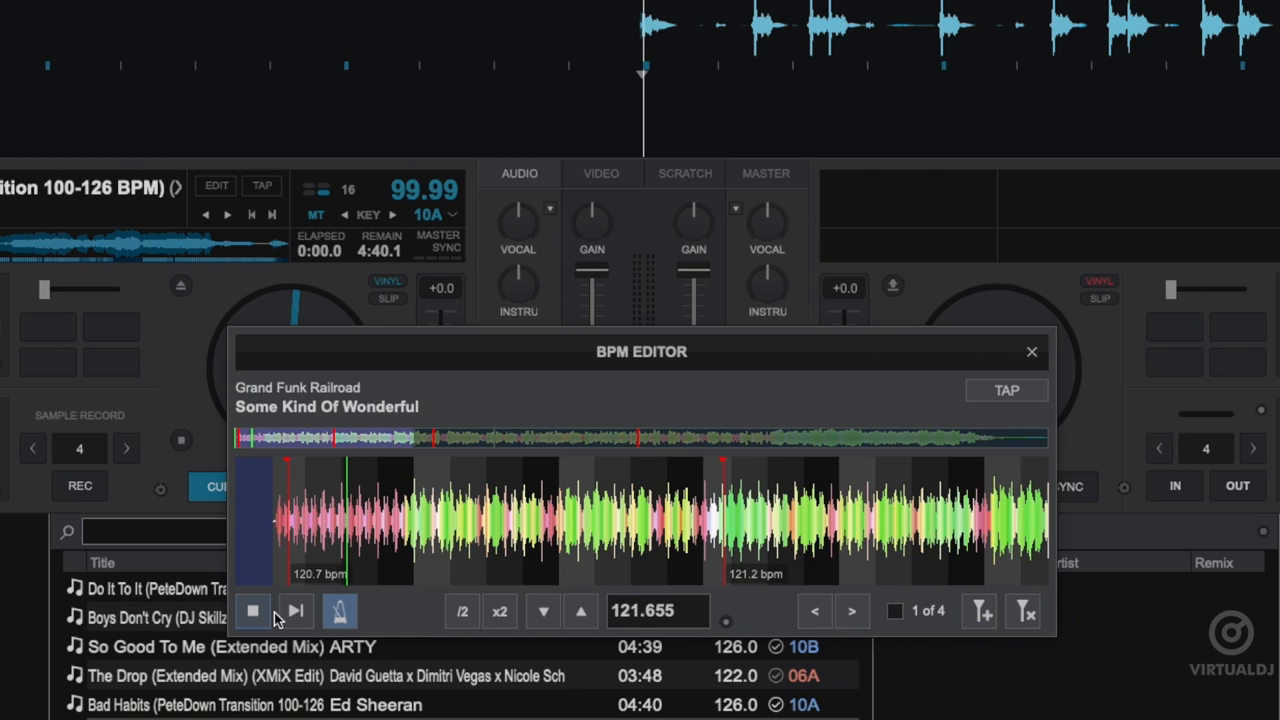